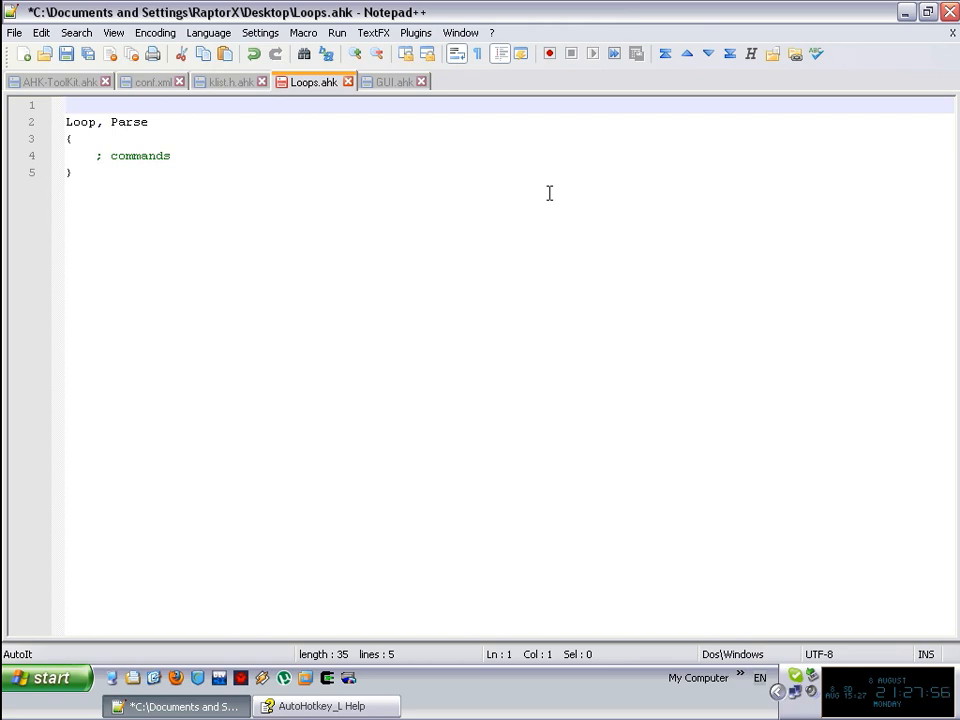
Write 'var = one,two,three' on the first line, replacing the CSV placeholder.
type("CS")
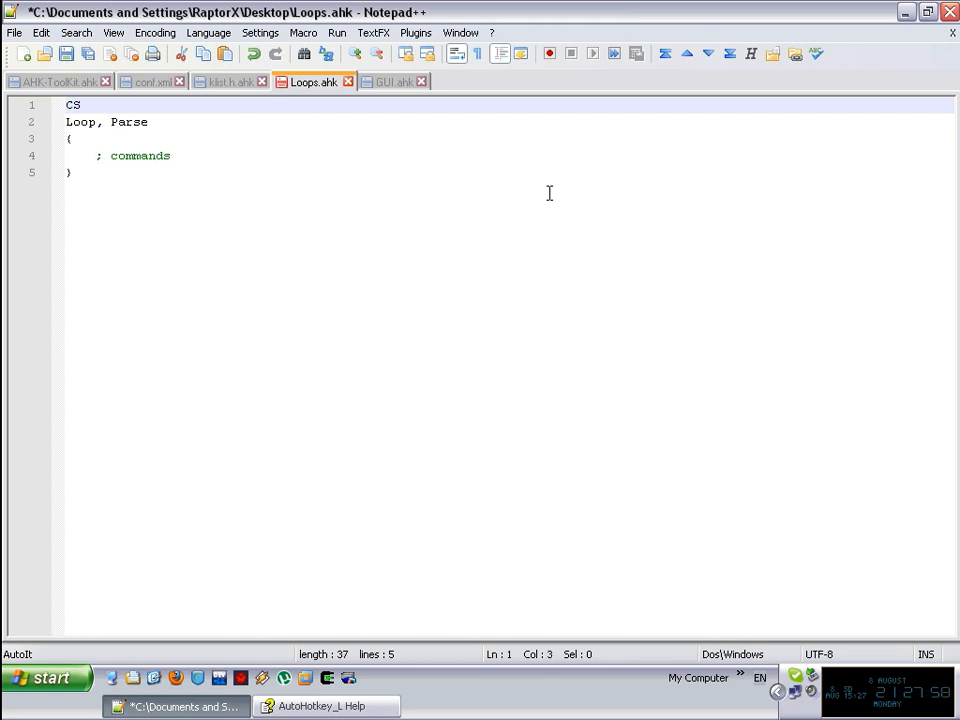
type("V")
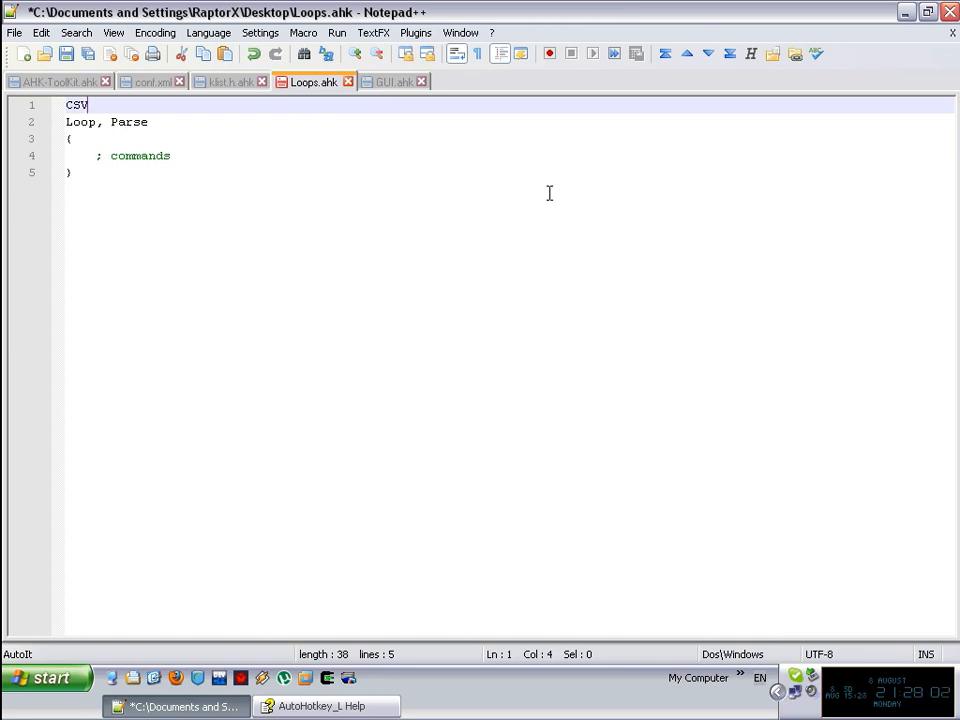
double_click(76, 104)
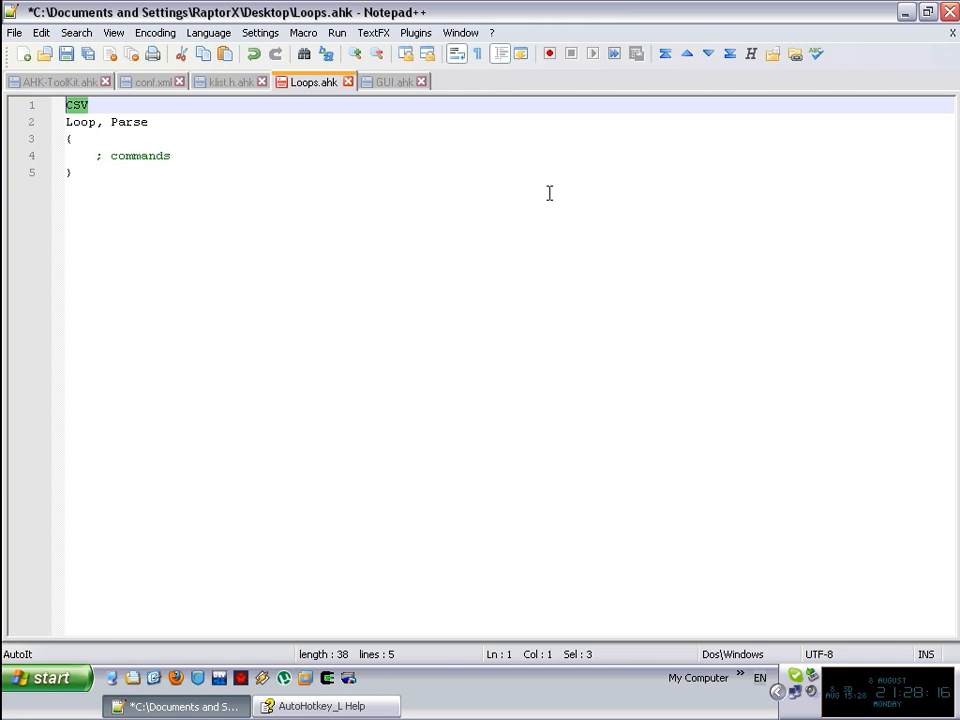
type("var =")
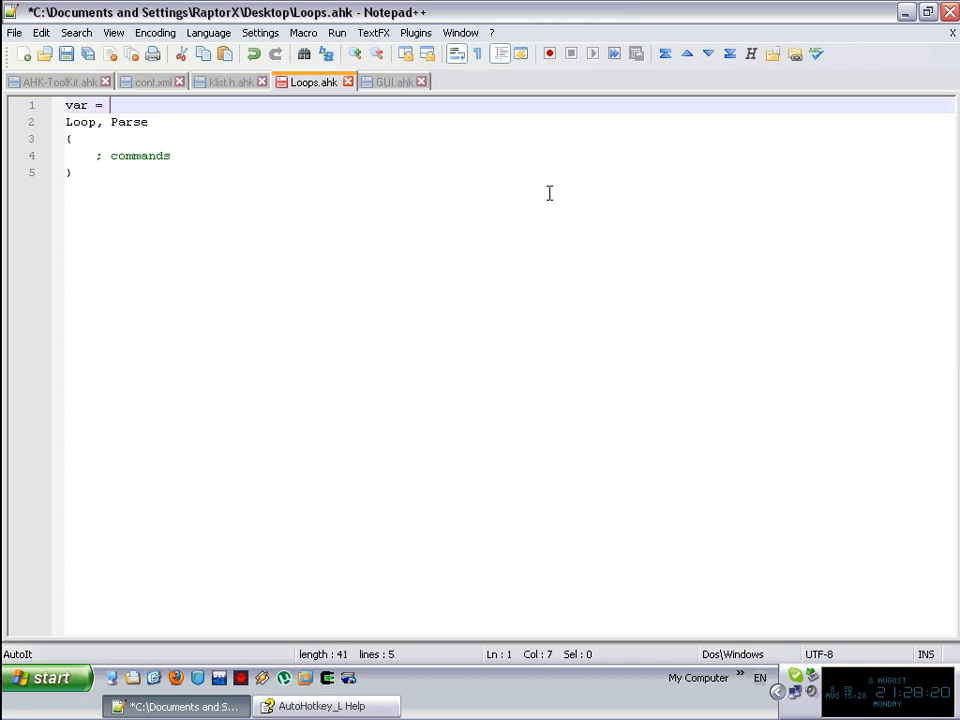
type("one")
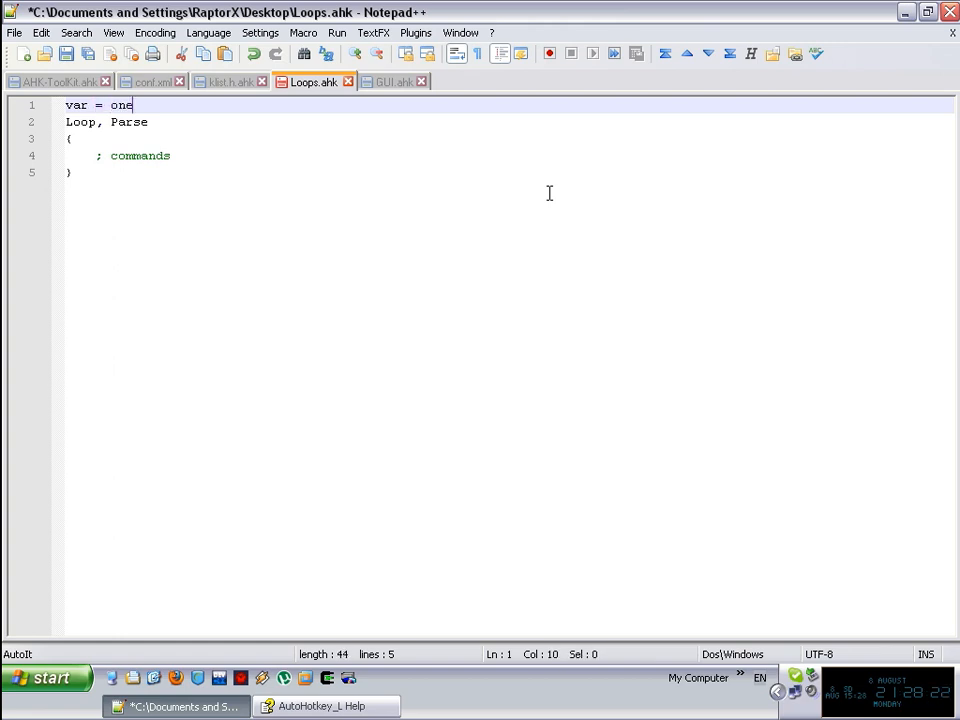
type(",two")
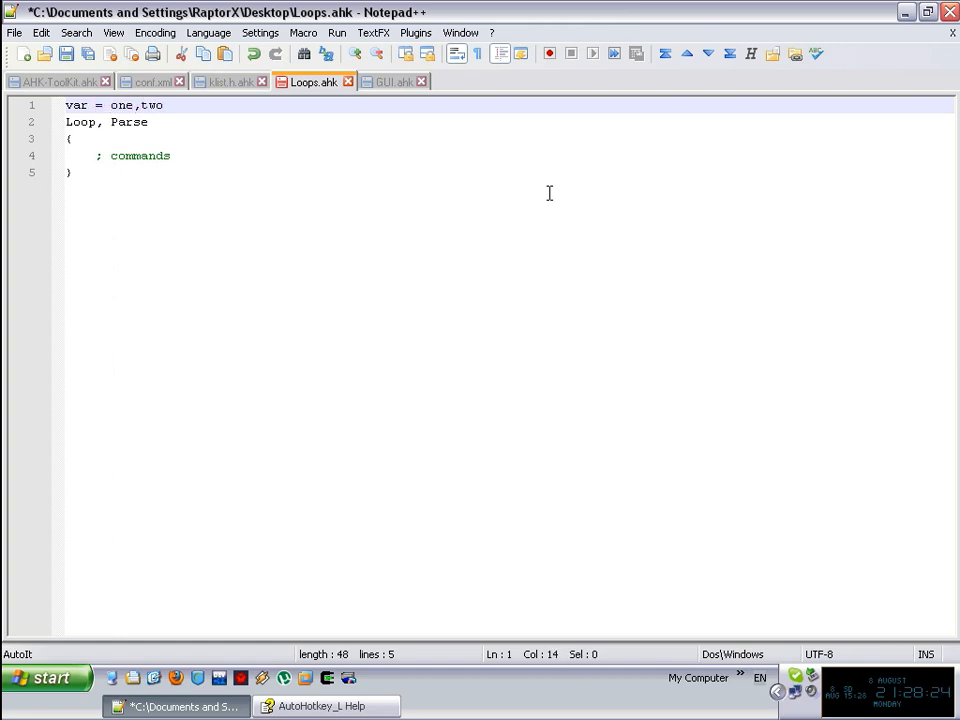
type(",three")
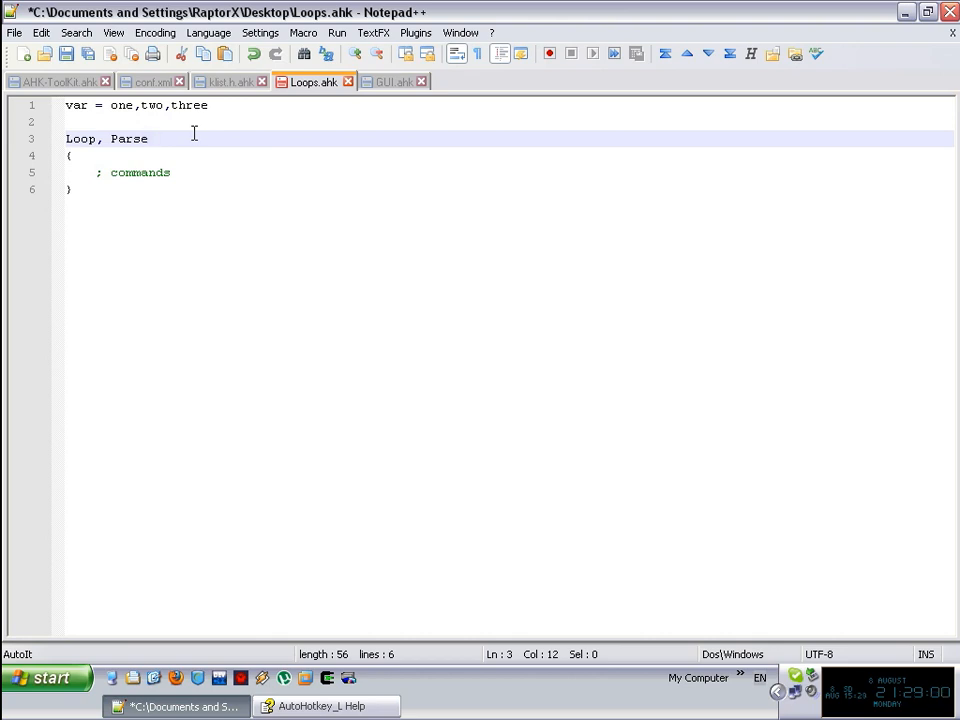
Extend the loop line to 'Loop, Parse, var, `,' with var and an escaped comma delimiter.
type(",")
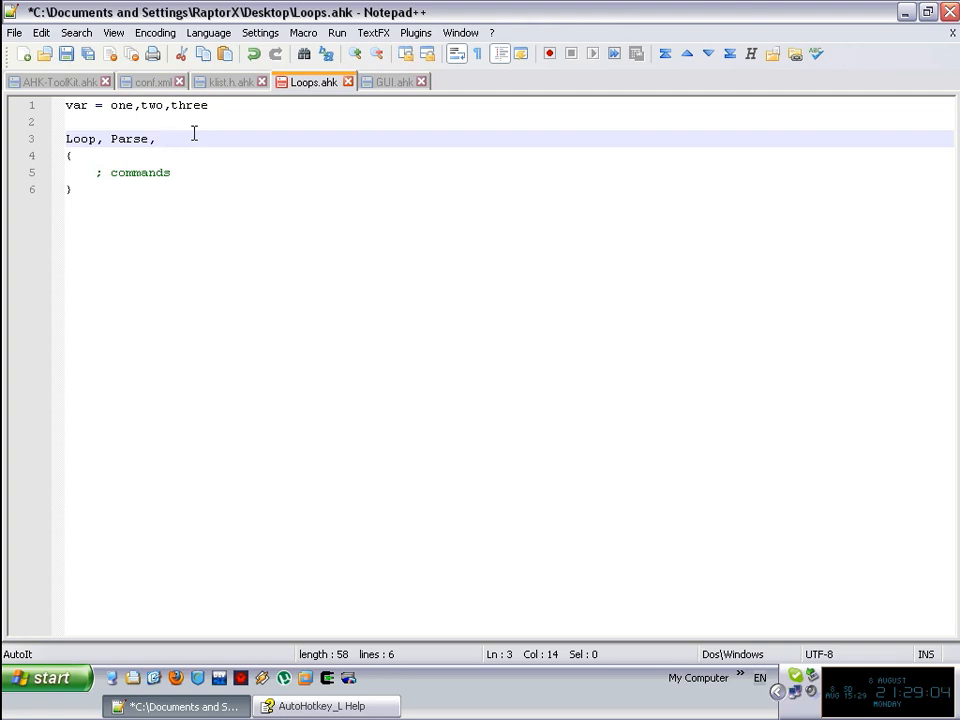
type("v")
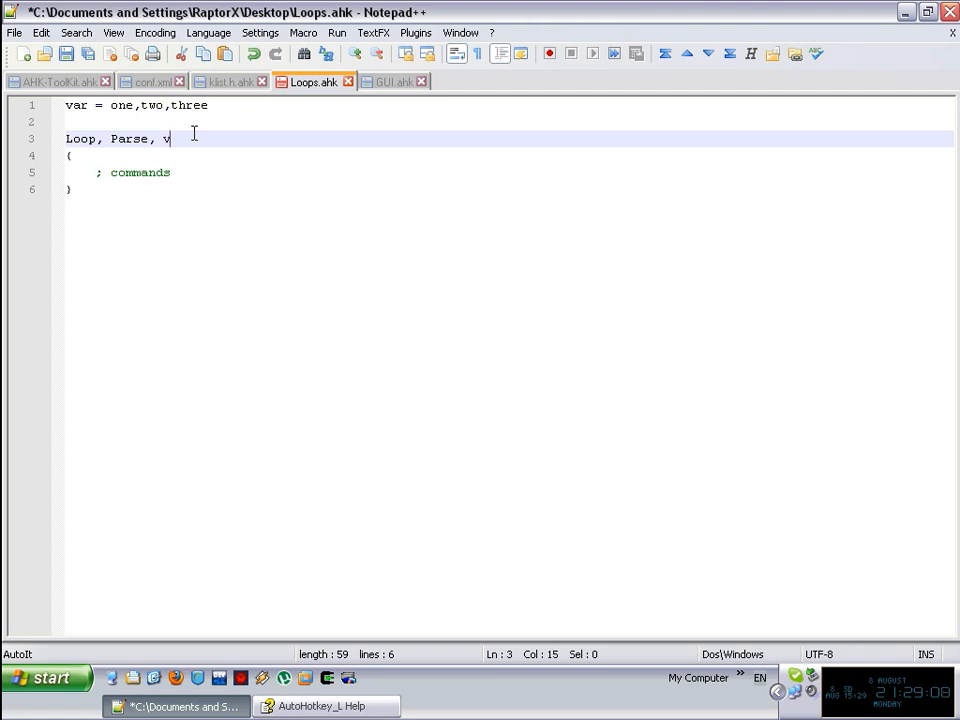
type("ar")
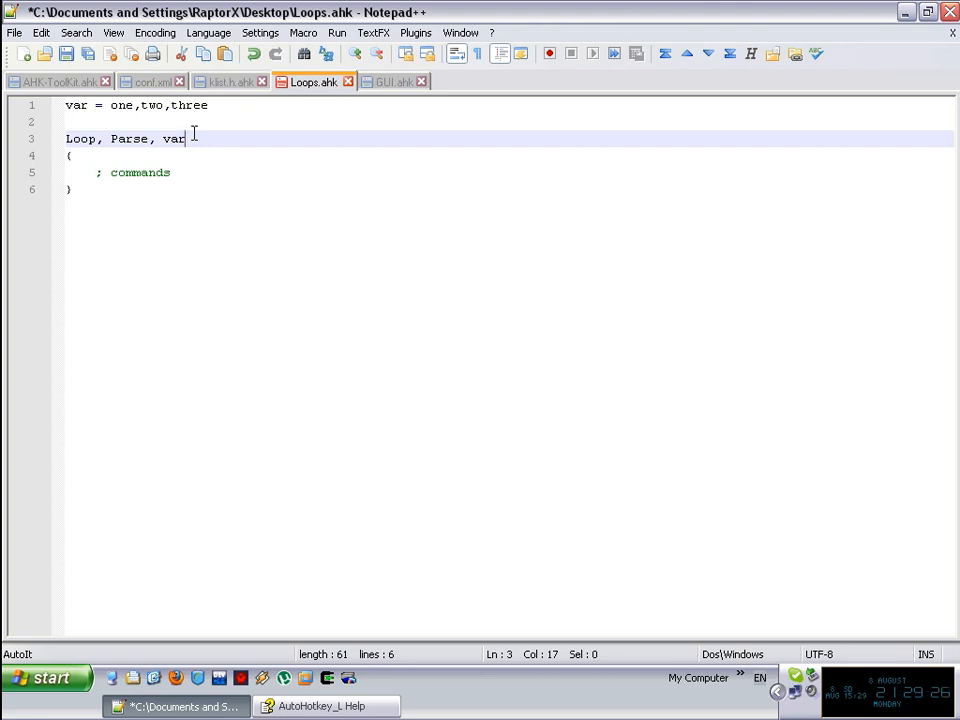
type(",")
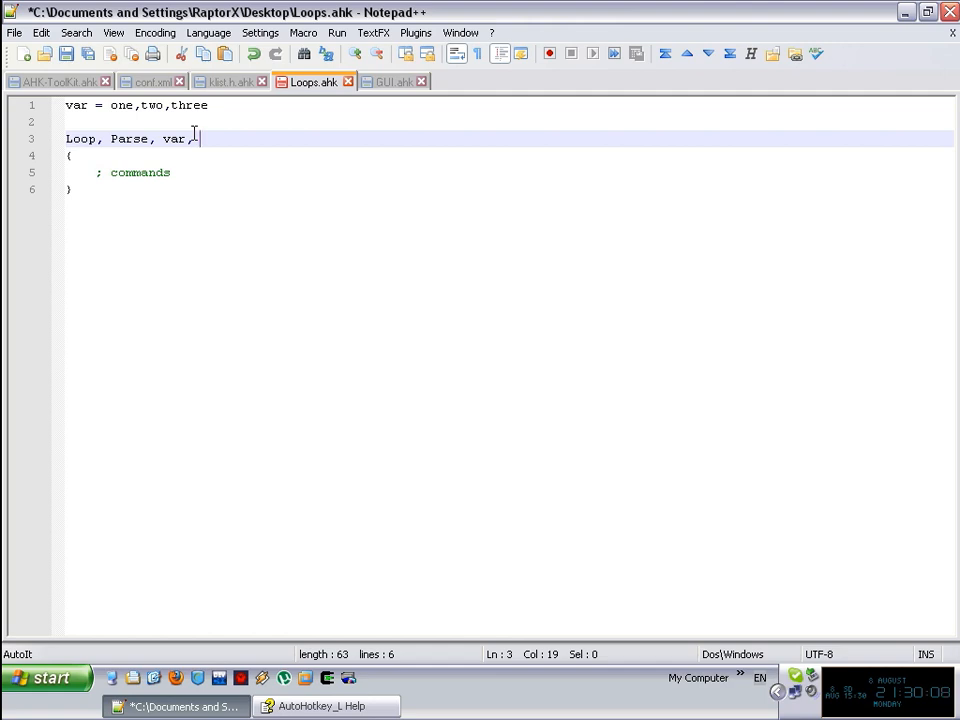
type("`,")
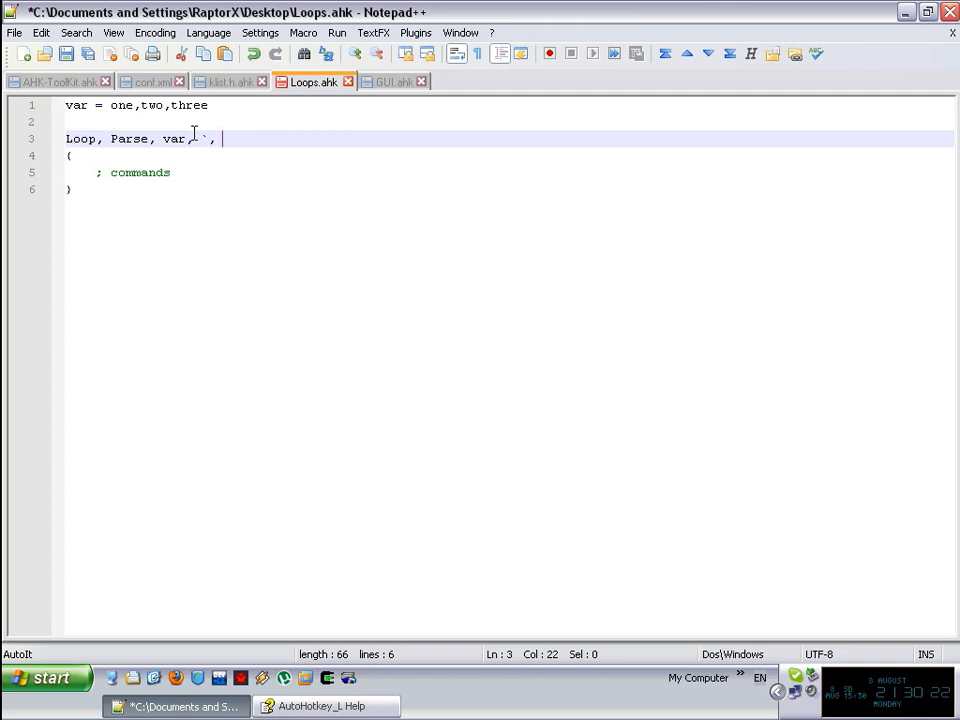
mouse_move(296, 250)
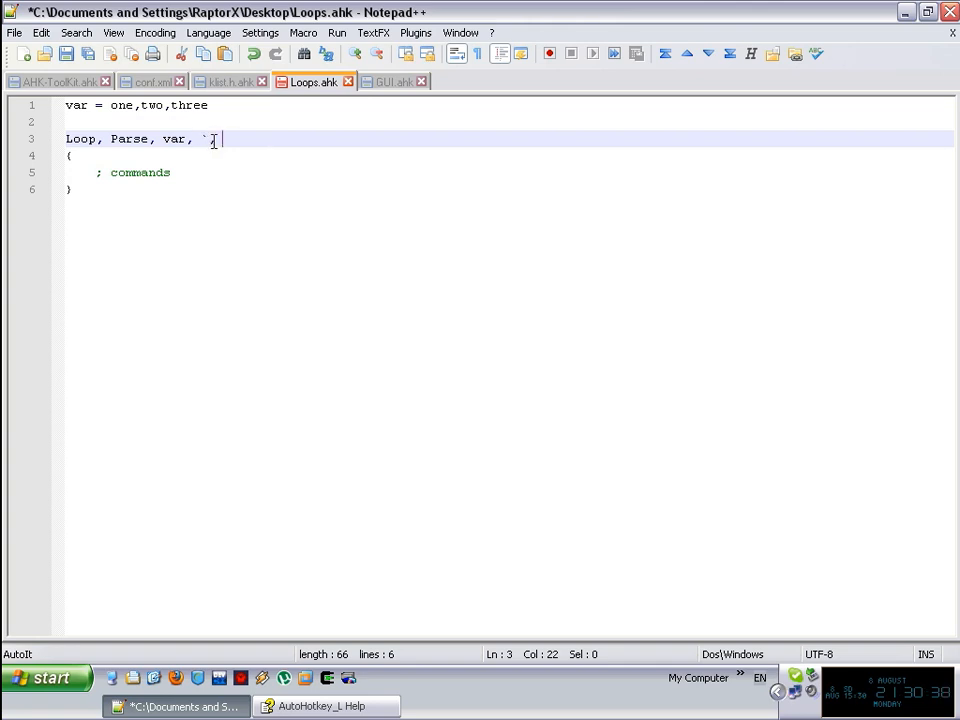
type(",")
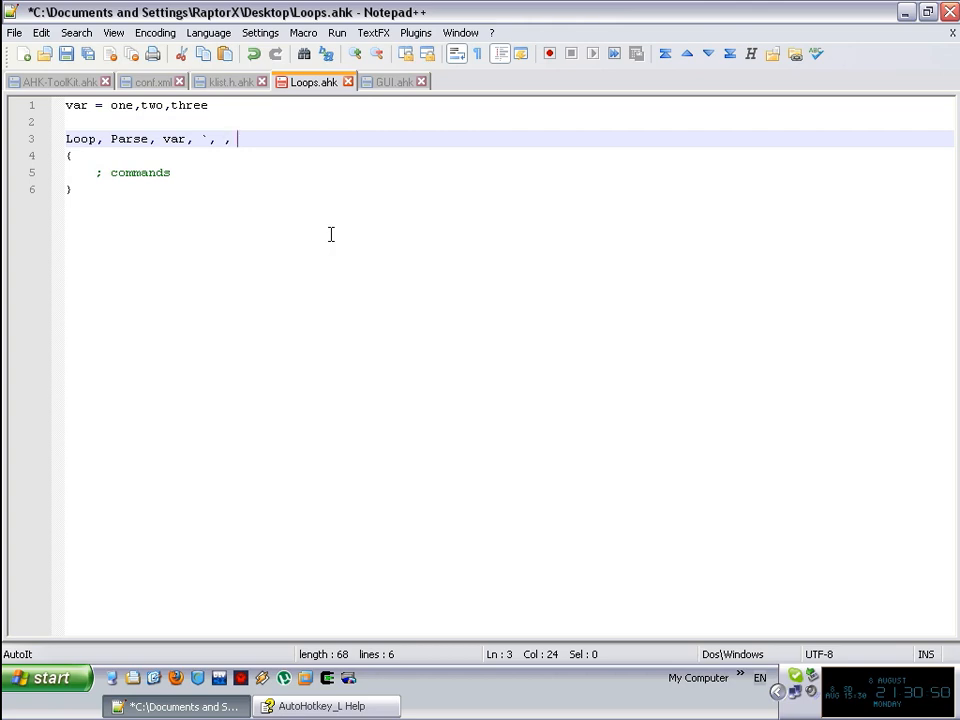
mouse_move(360, 240)
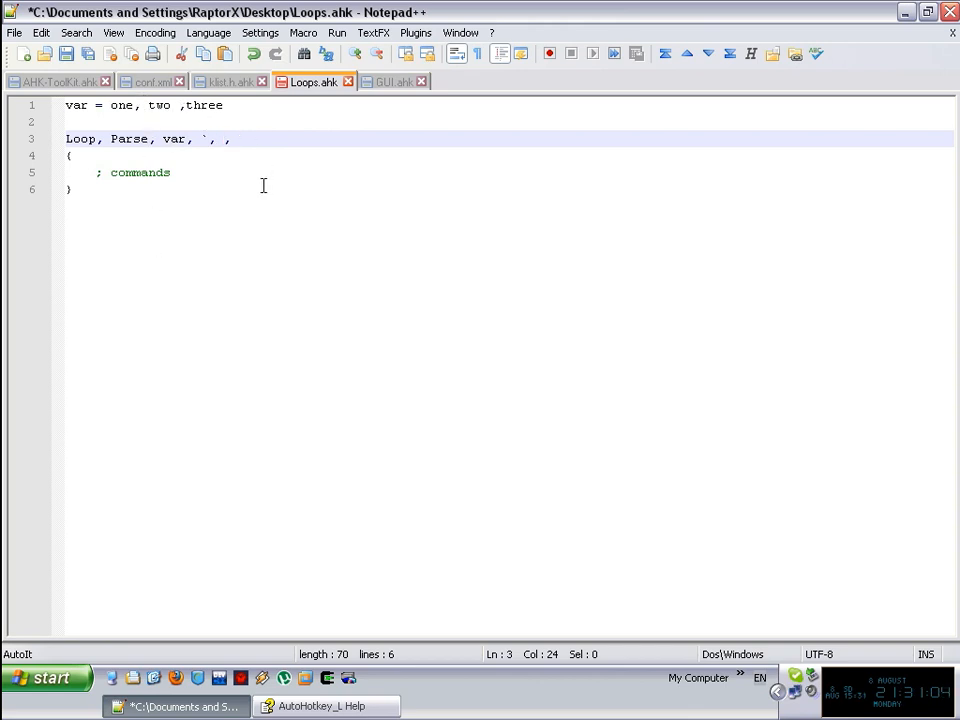
type("%a_spa")
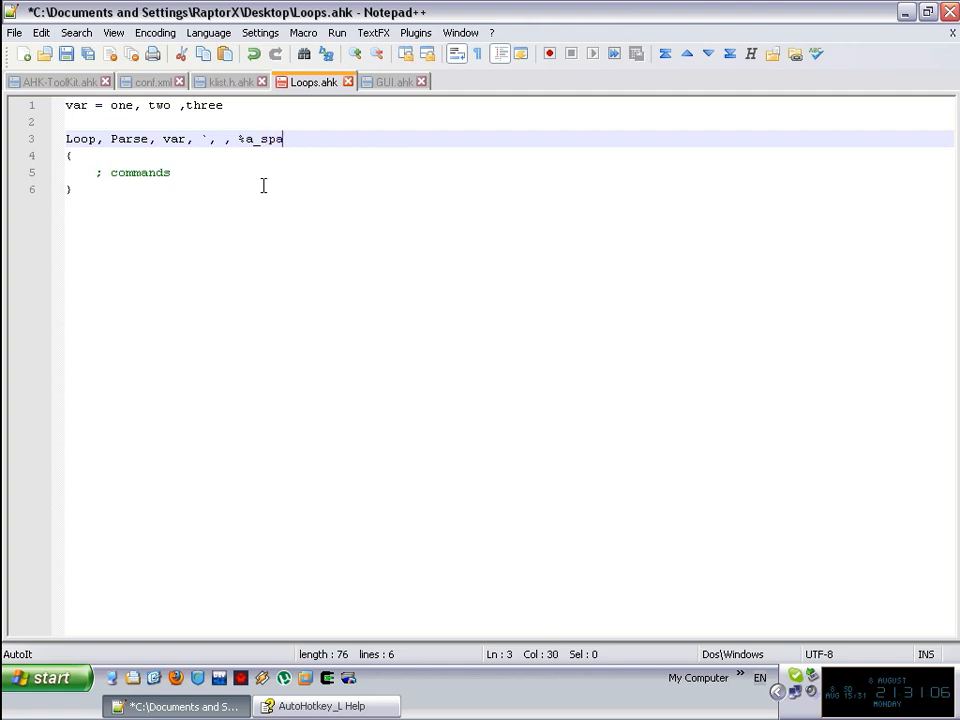
type("ce%")
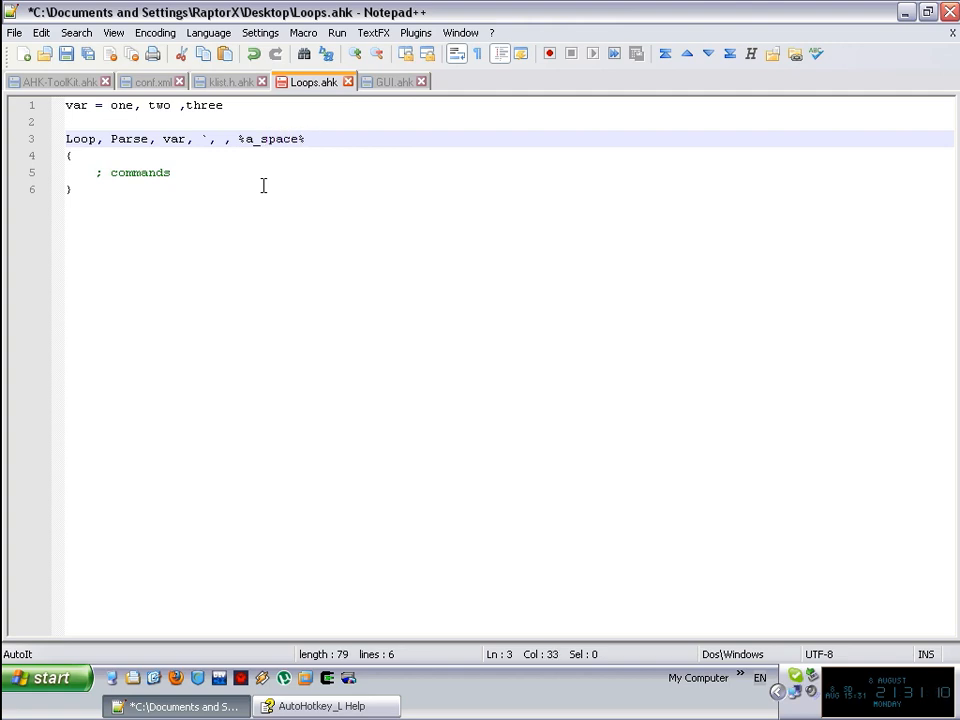
mouse_move(358, 152)
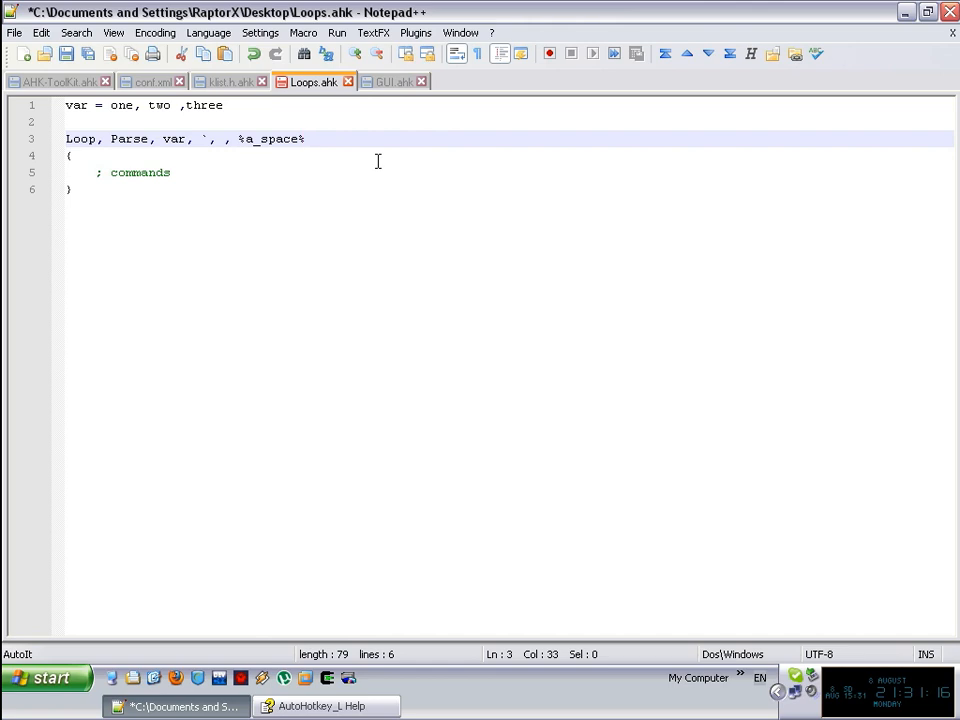
type("%a")
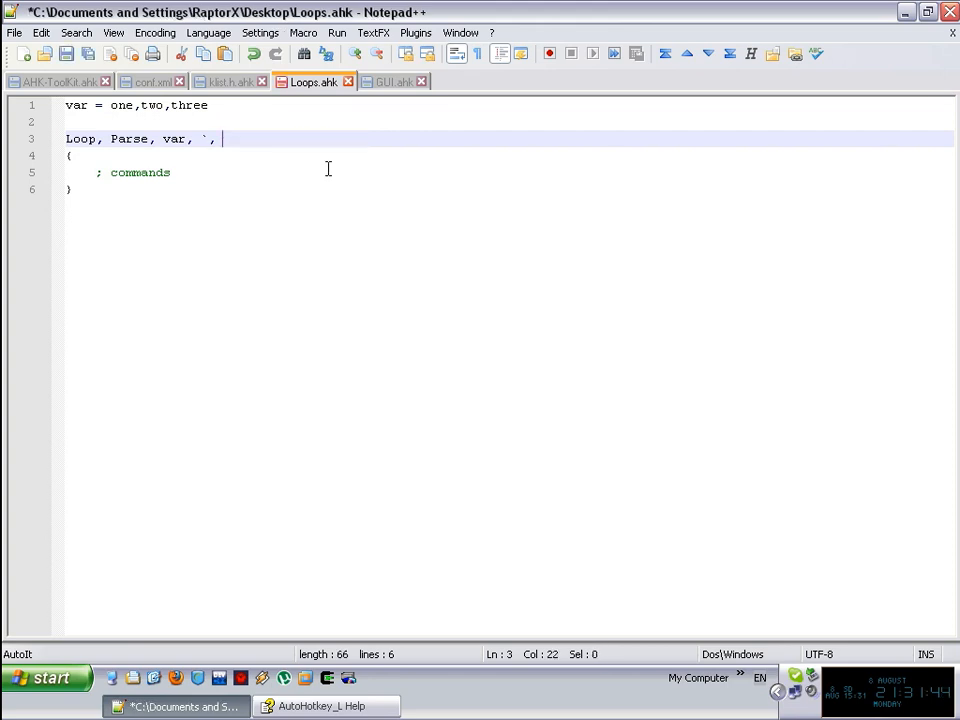
Tidy the delimiter and replace the commands comment with a_loopfield in the loop body.
key("BackSpace")
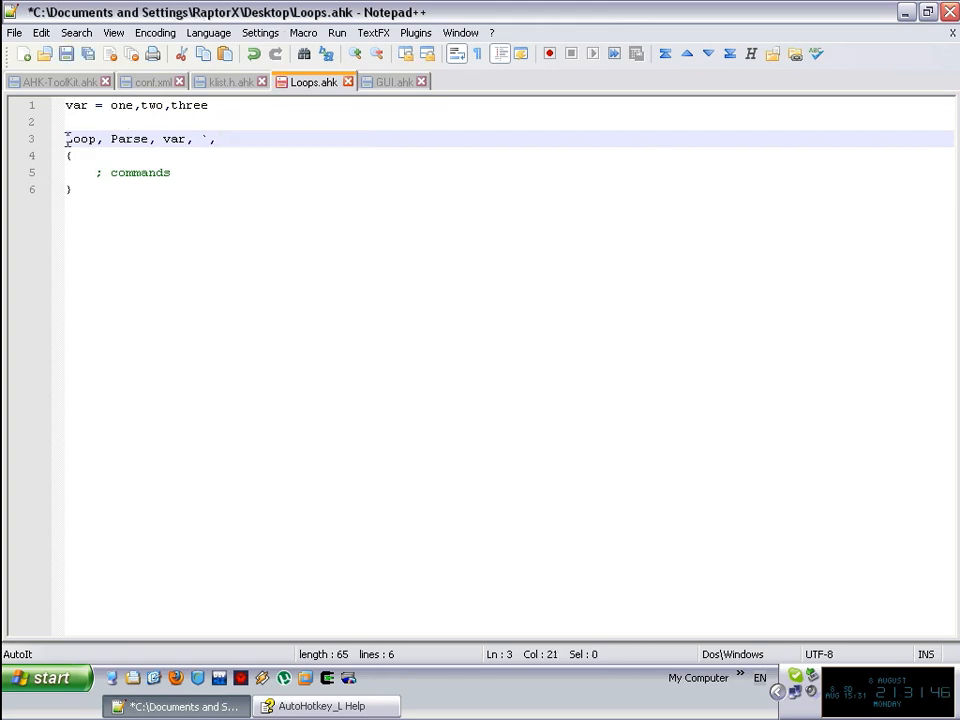
double_click(80, 138)
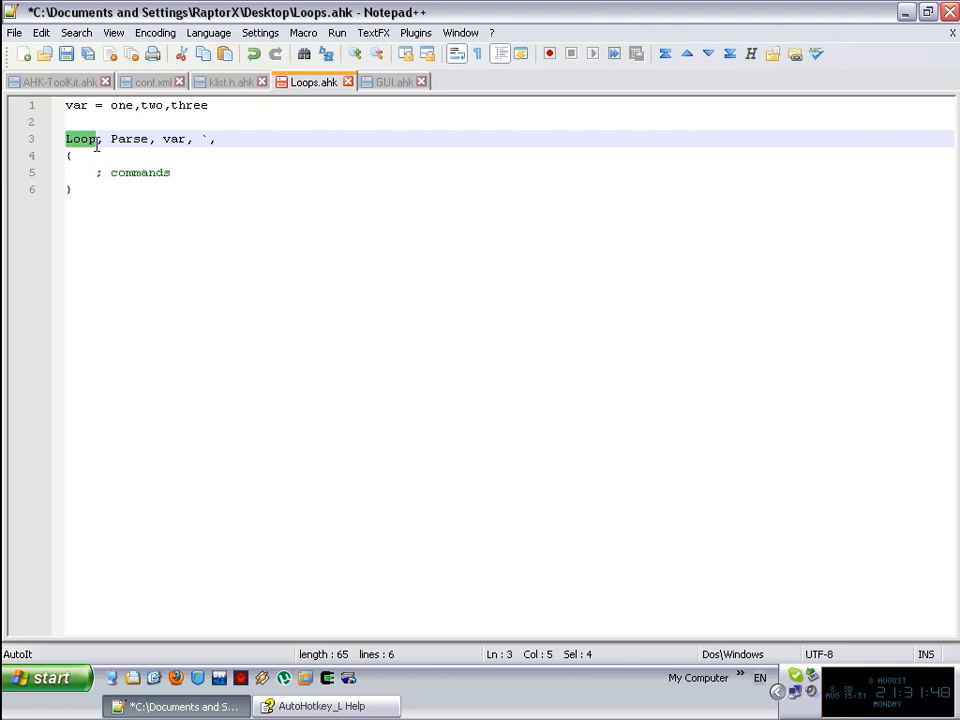
left_click(124, 140)
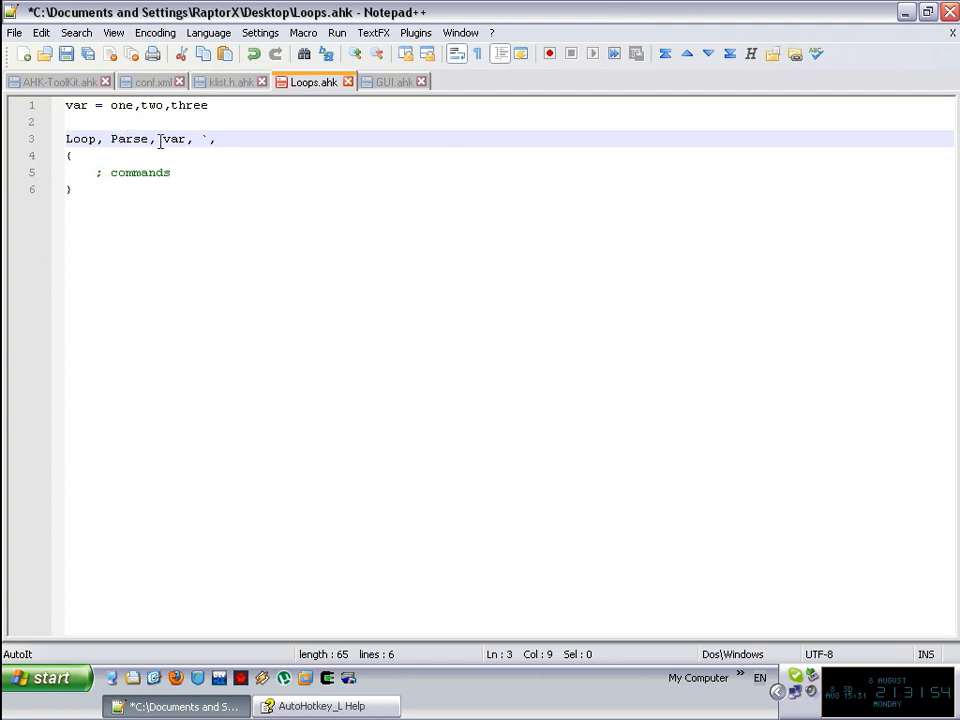
double_click(172, 140)
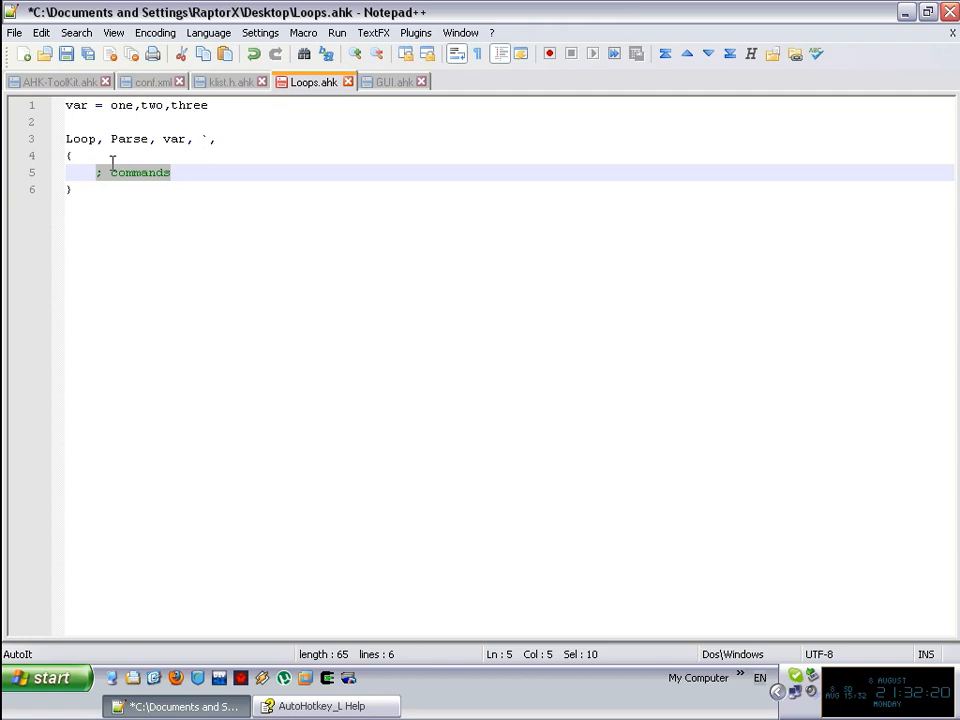
type("a_loopfiel")
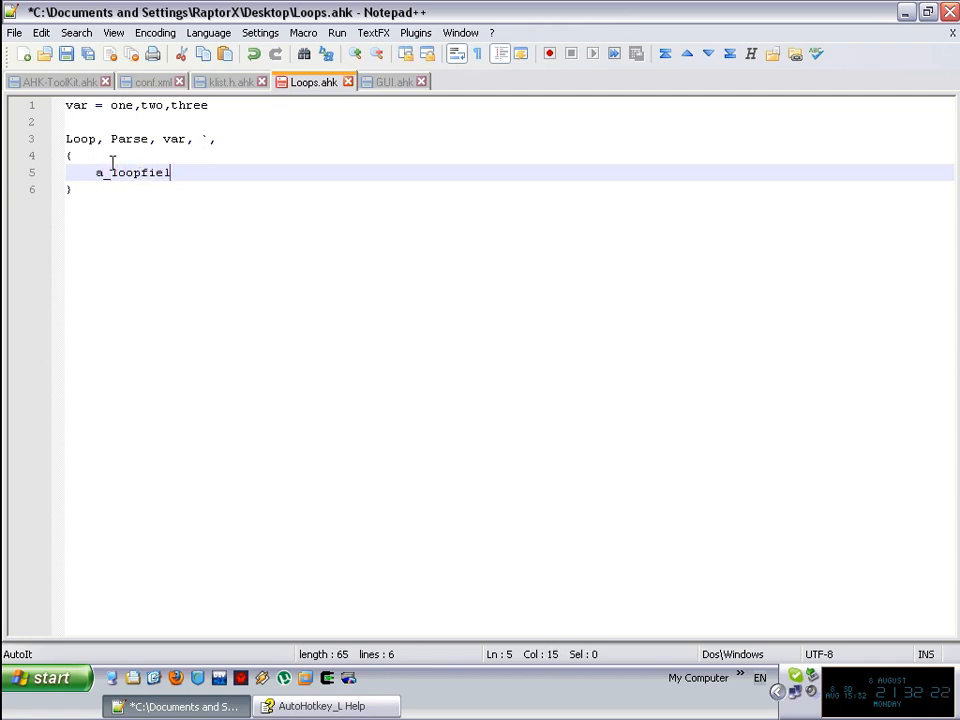
type("d")
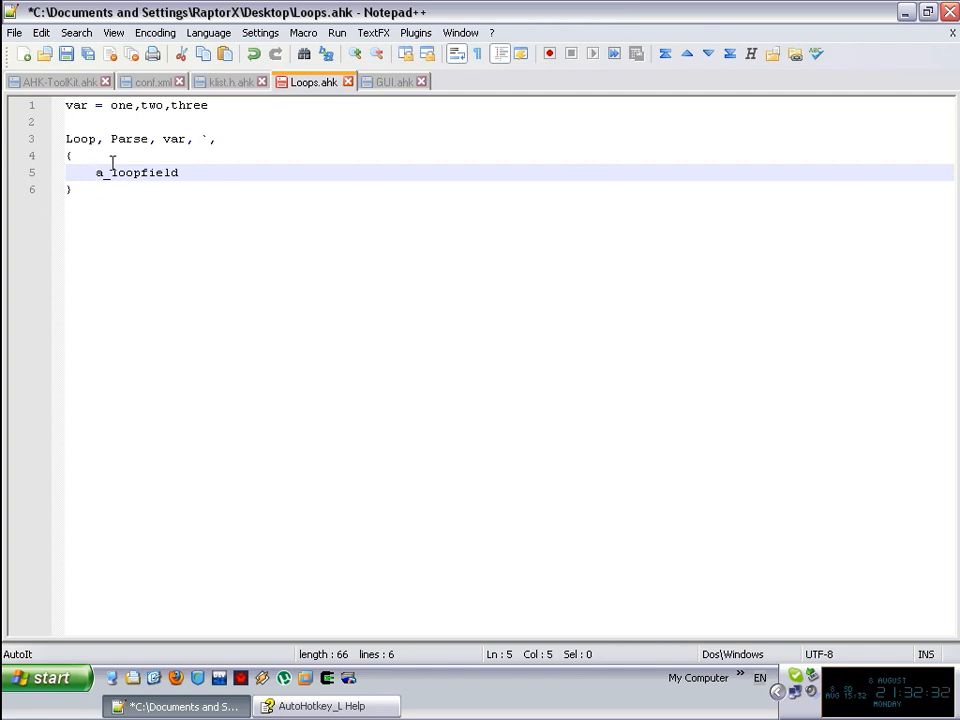
Prefix the loop body with 'msgbox %' so each field of one,two,three is shown.
double_click(120, 104)
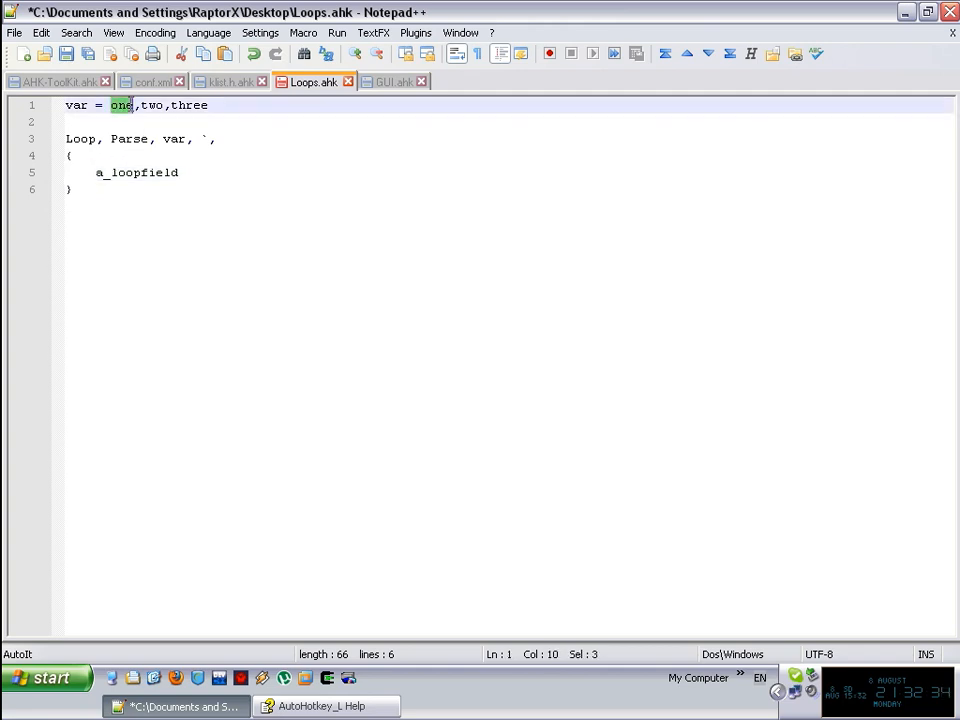
double_click(152, 104)
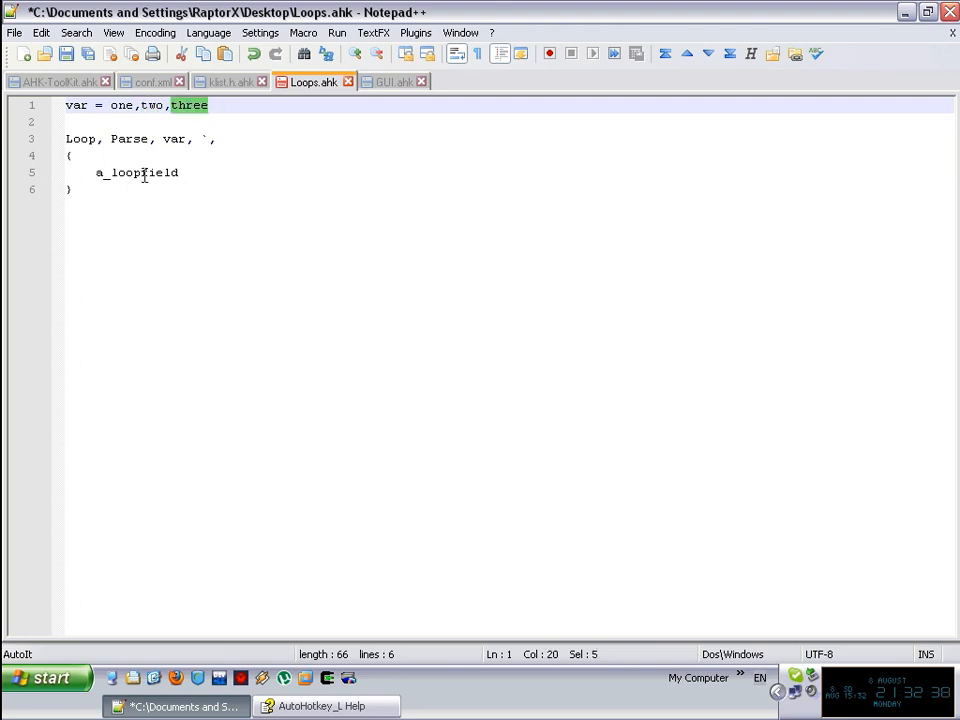
double_click(120, 172)
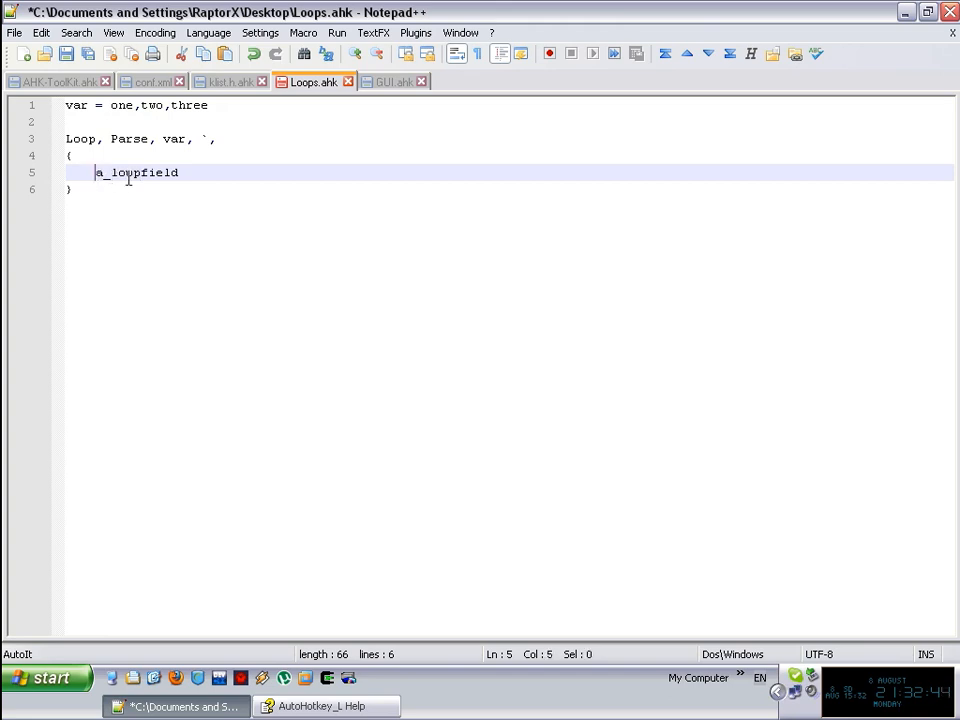
type("msgbox %")
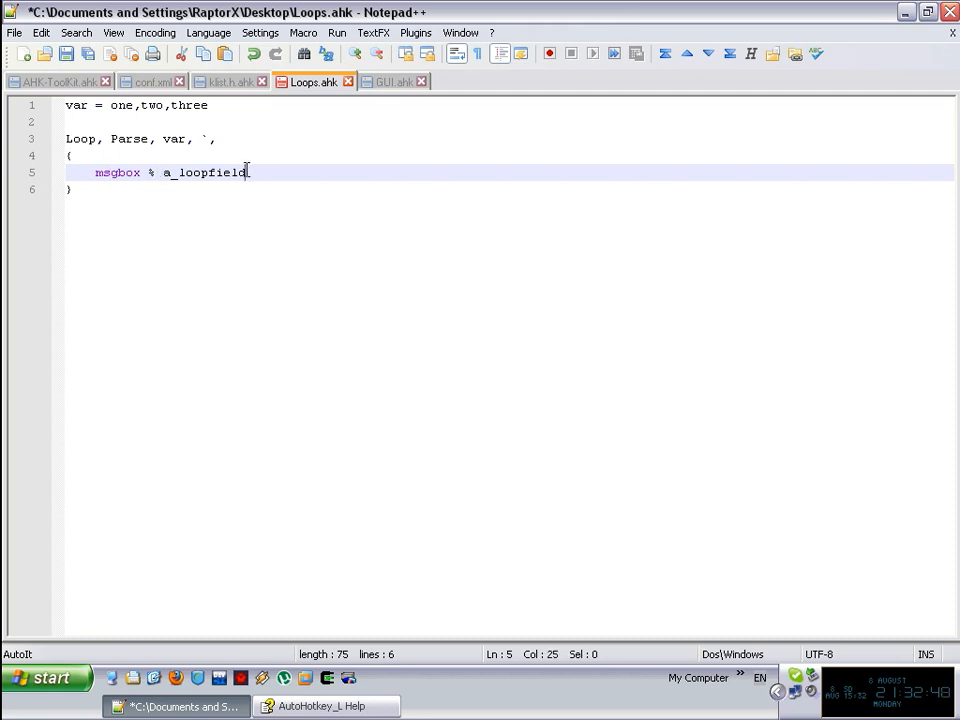
Run the script in Live Code and OK through the messages showing one, two and three.
key("ctrl+a")
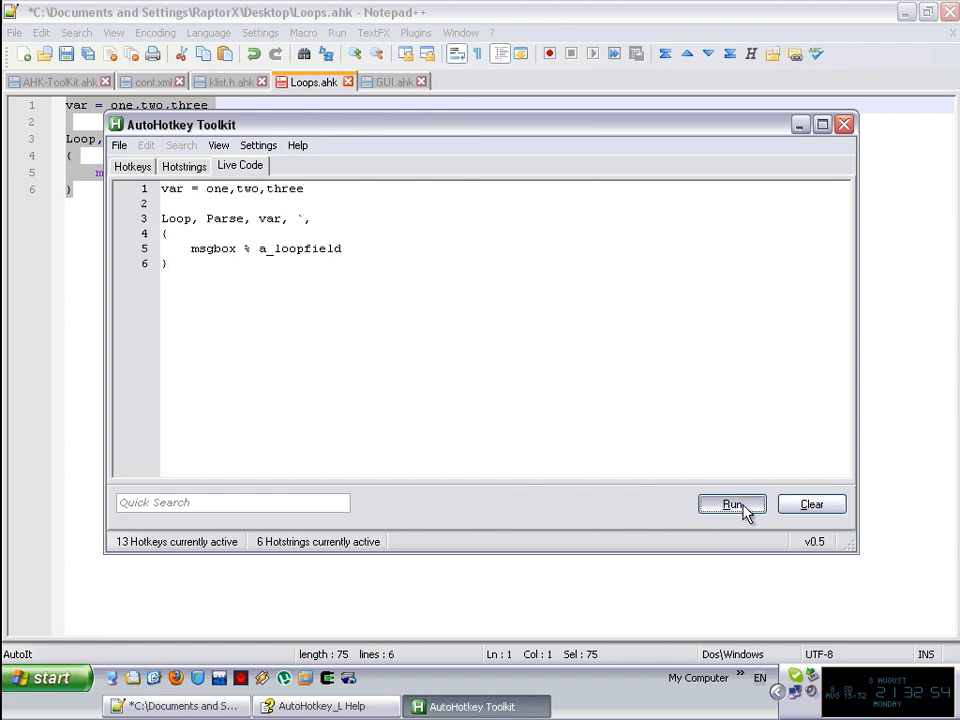
left_click(732, 504)
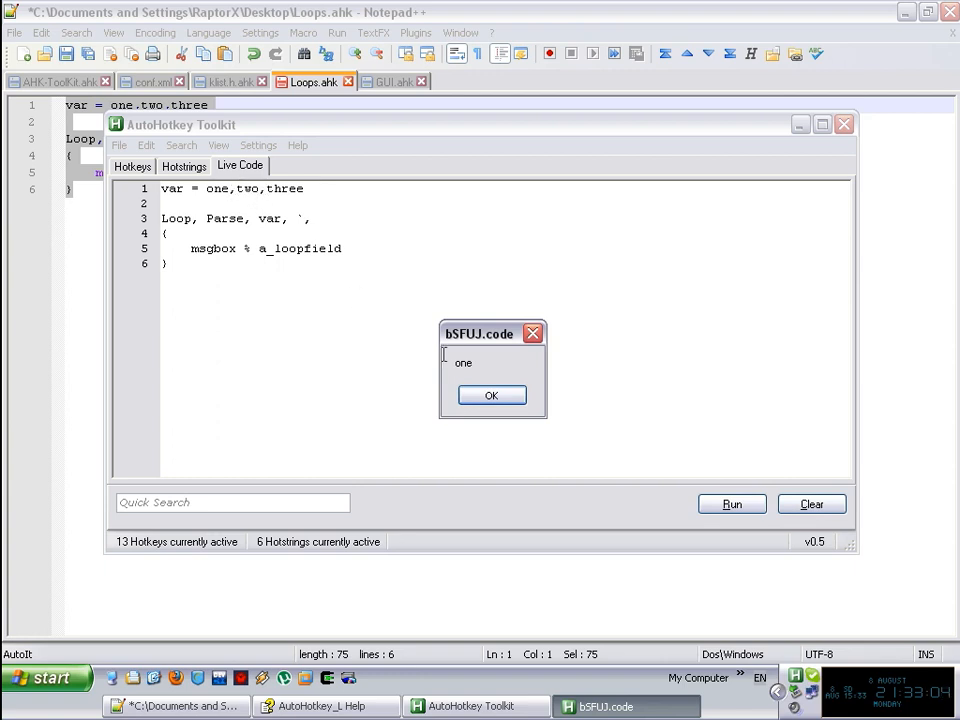
left_click(492, 394)
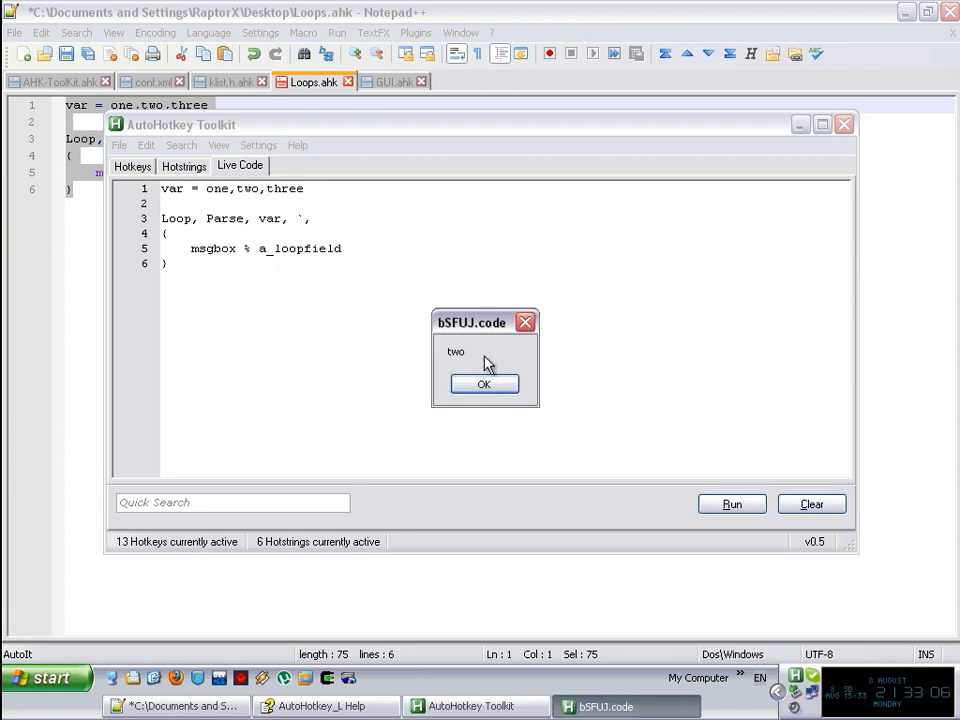
left_click(484, 384)
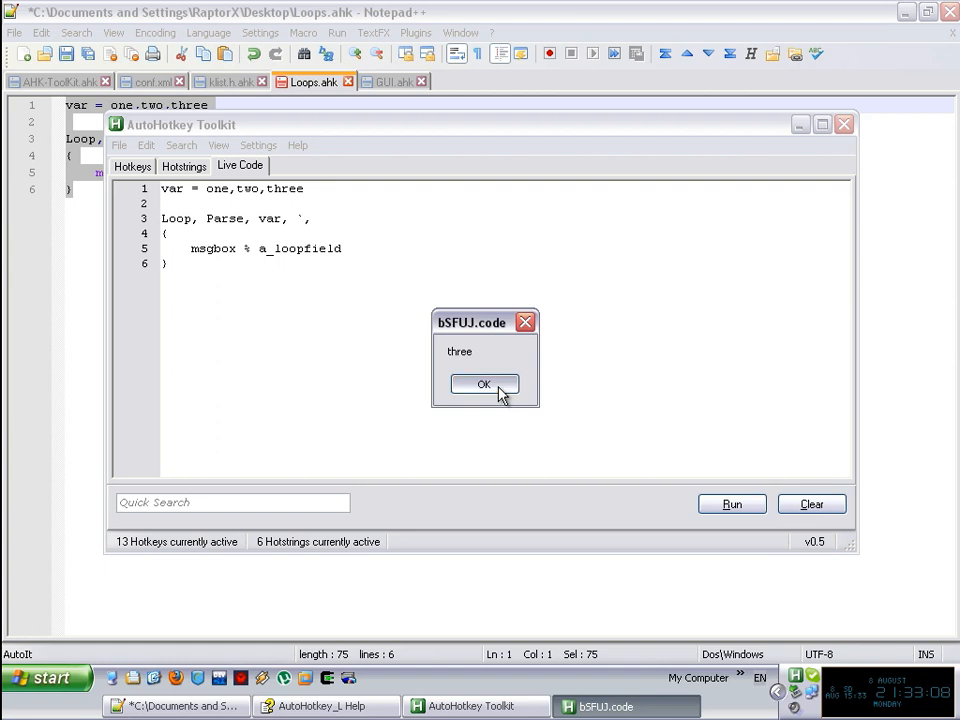
left_click(484, 384)
type("click,")
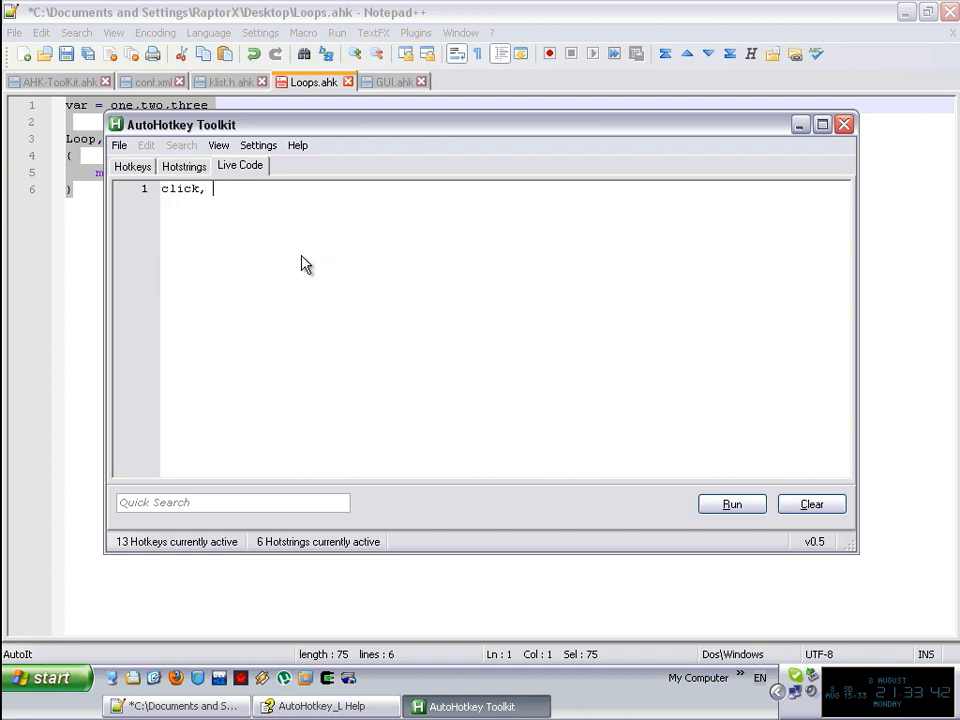
Sketch click commands at 300,400 and 200 plus a Loop with an indented 'click,' line.
type("300,400")
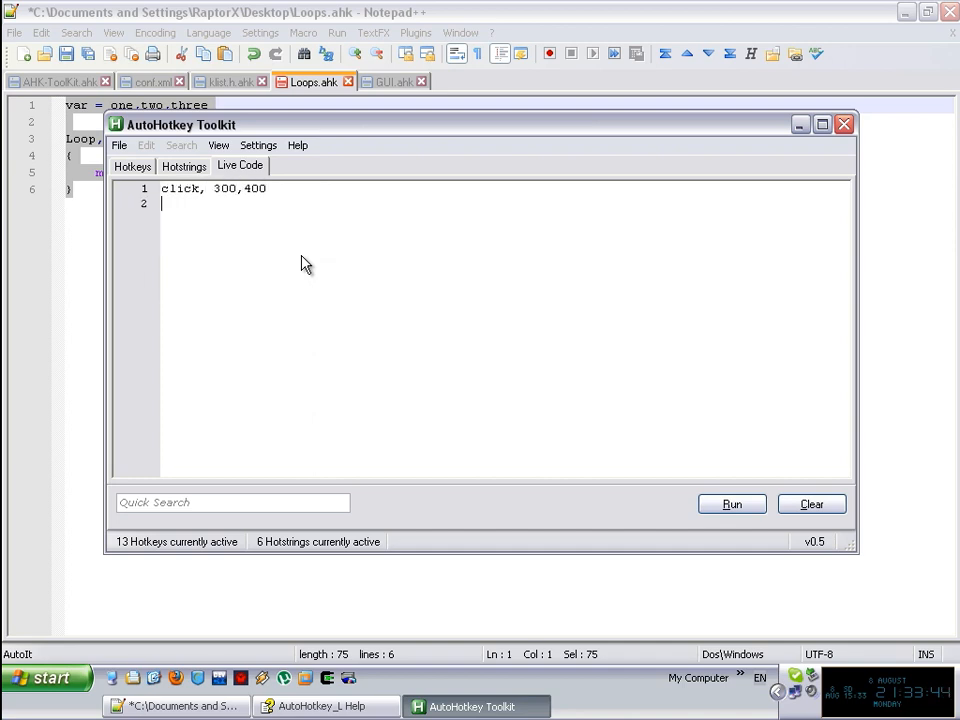
type("click, 200,1")
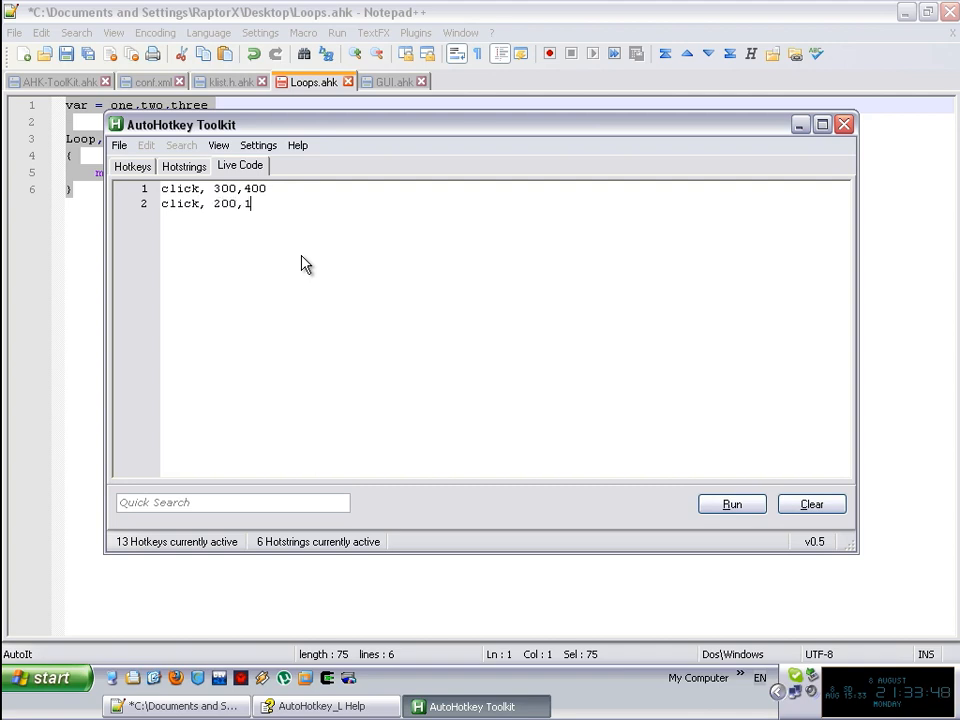
type("00")
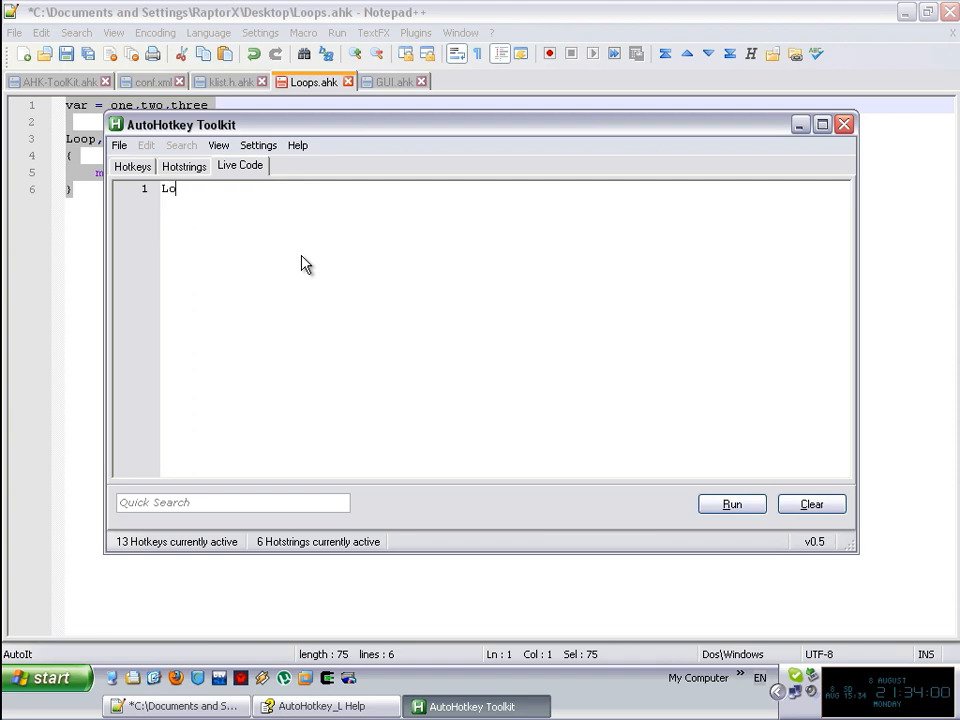
type("op")
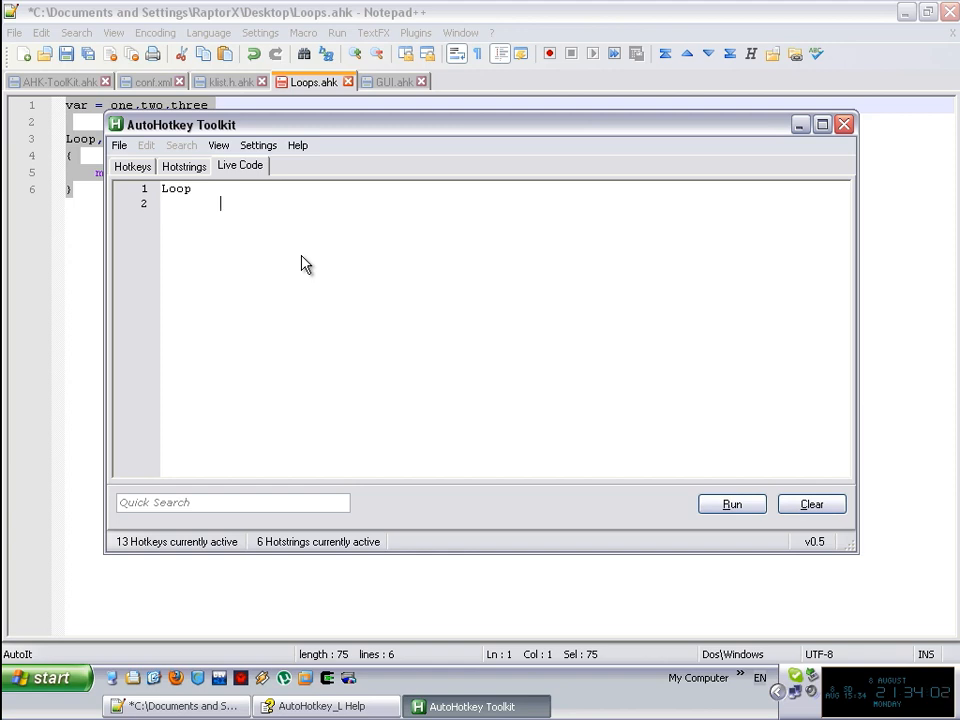
type("click,")
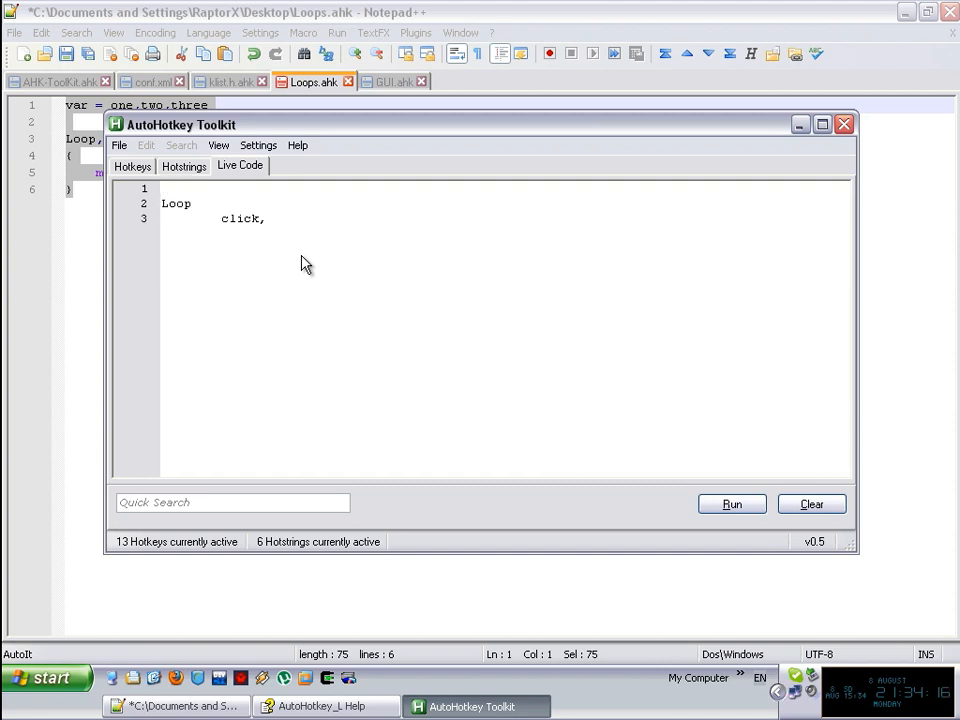
Define 'coord = 300,200|200,100|400,500|100,5' as the pipe-separated coordinate list.
type("coord")
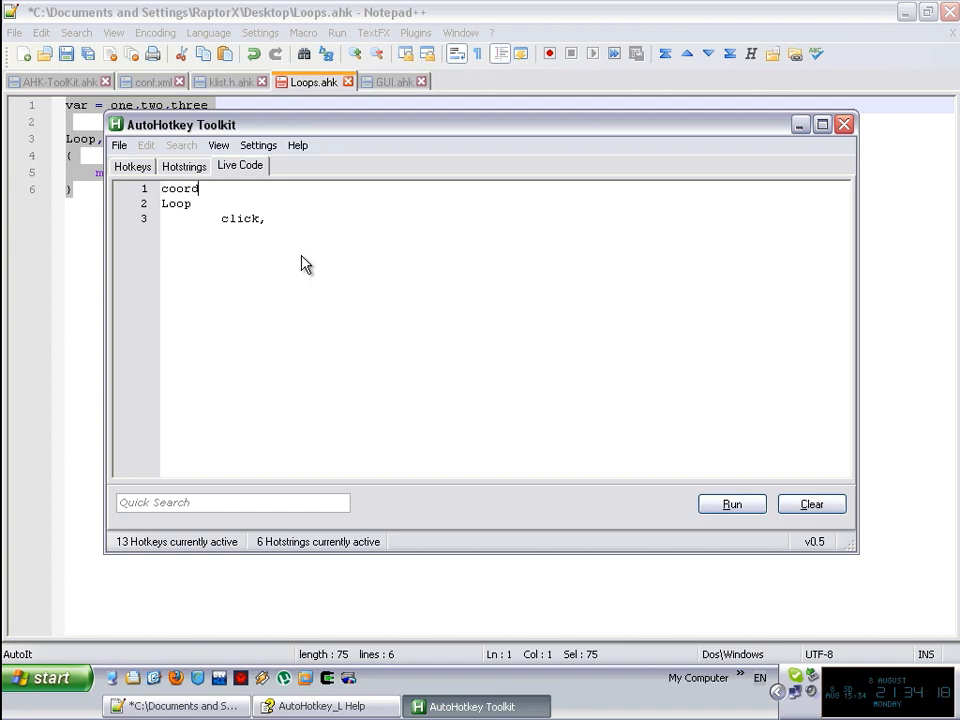
type("=")
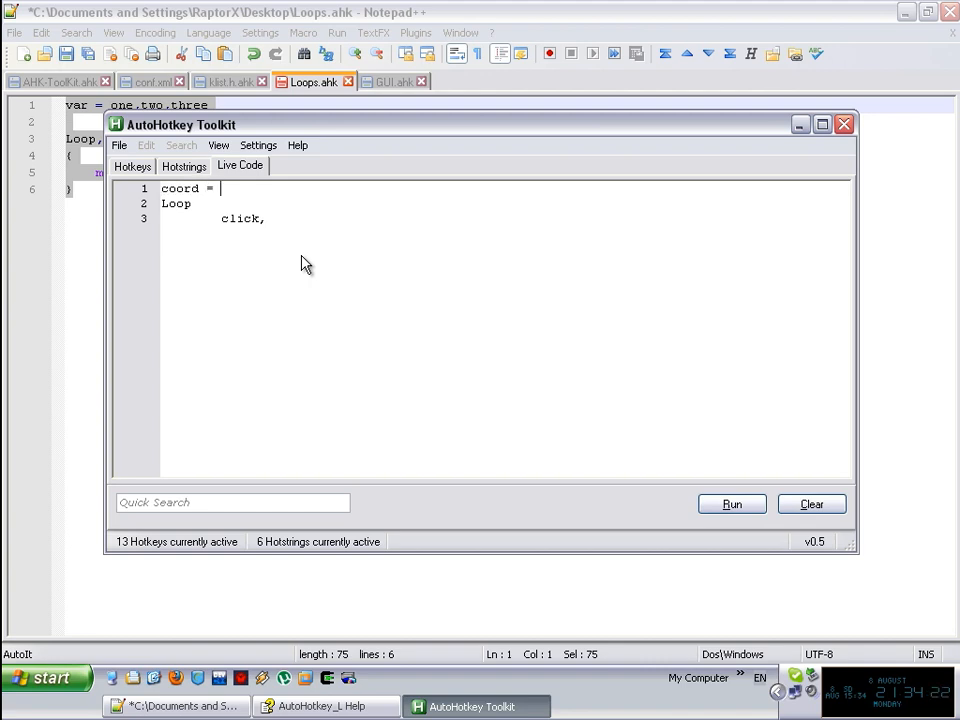
type("300,20")
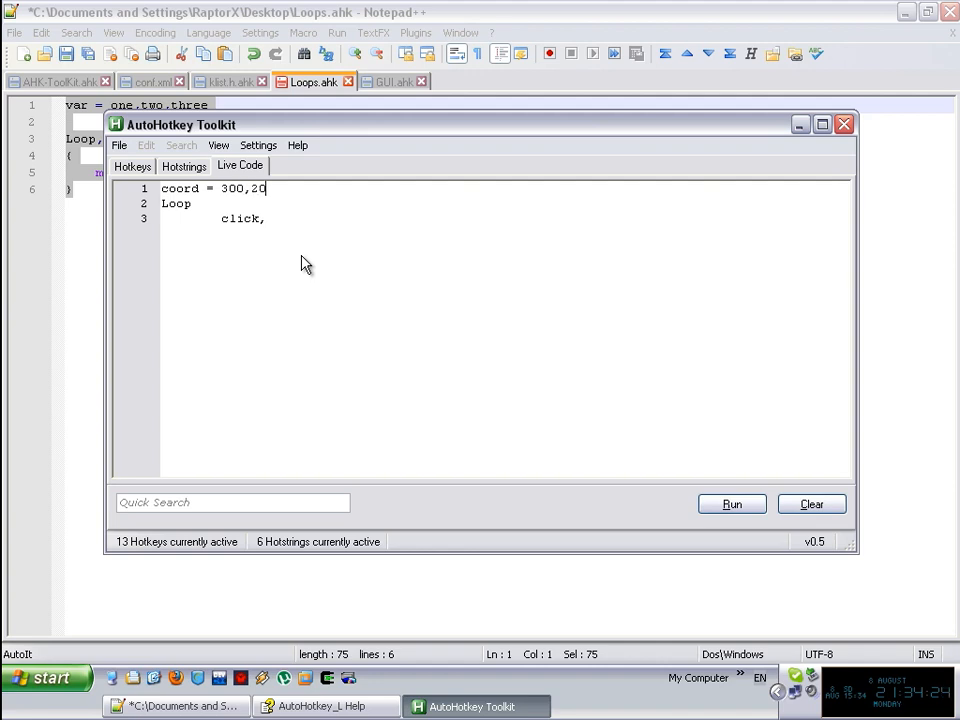
type("0")
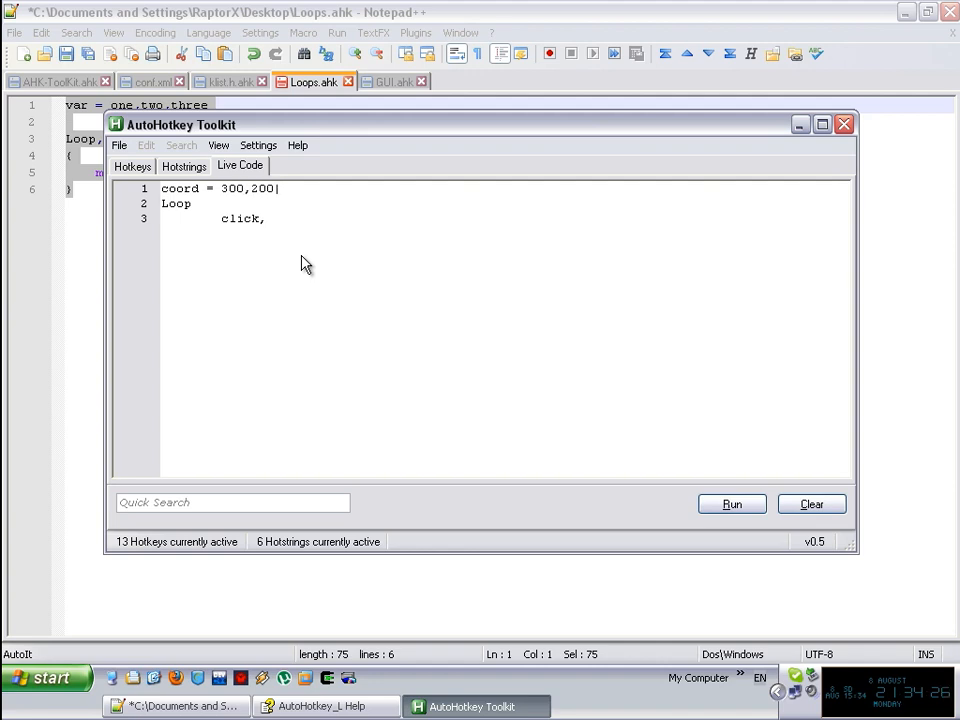
type("|200,")
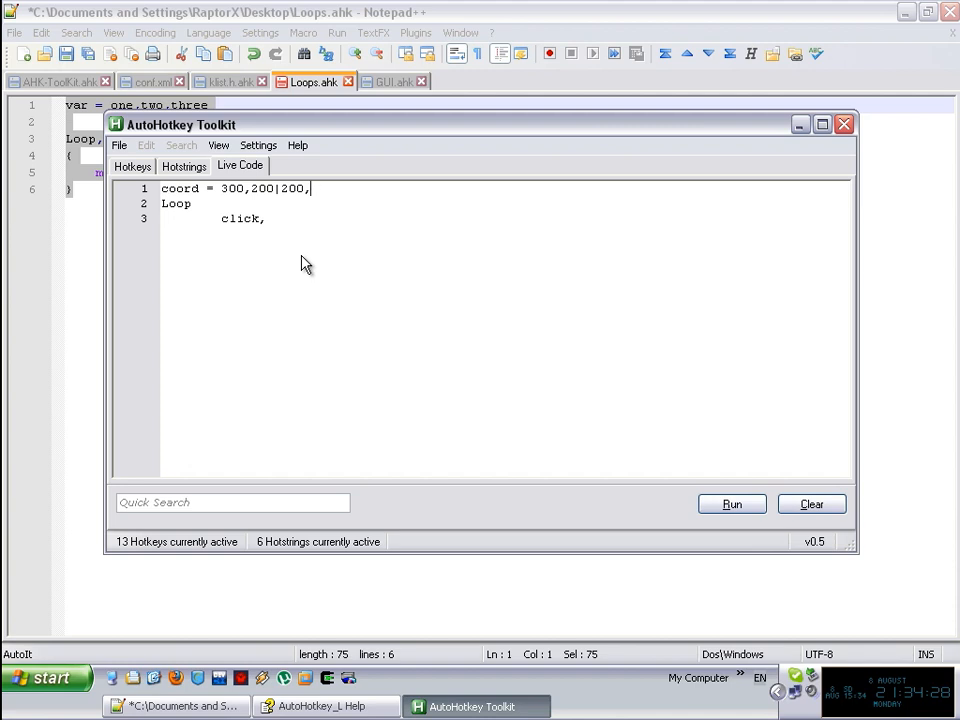
type("100|400,")
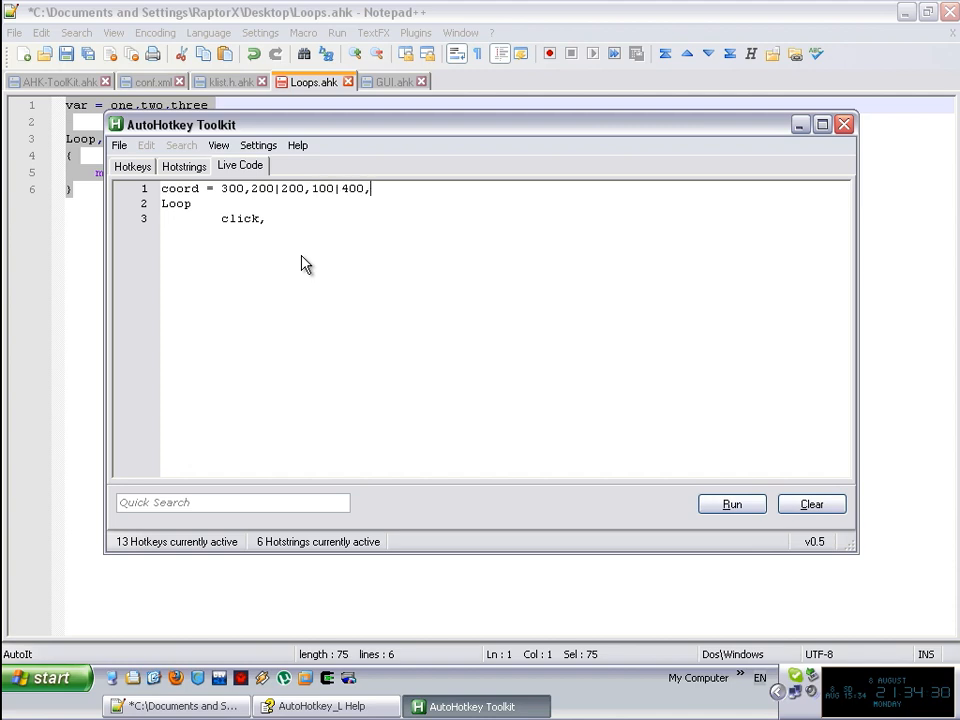
type("500")
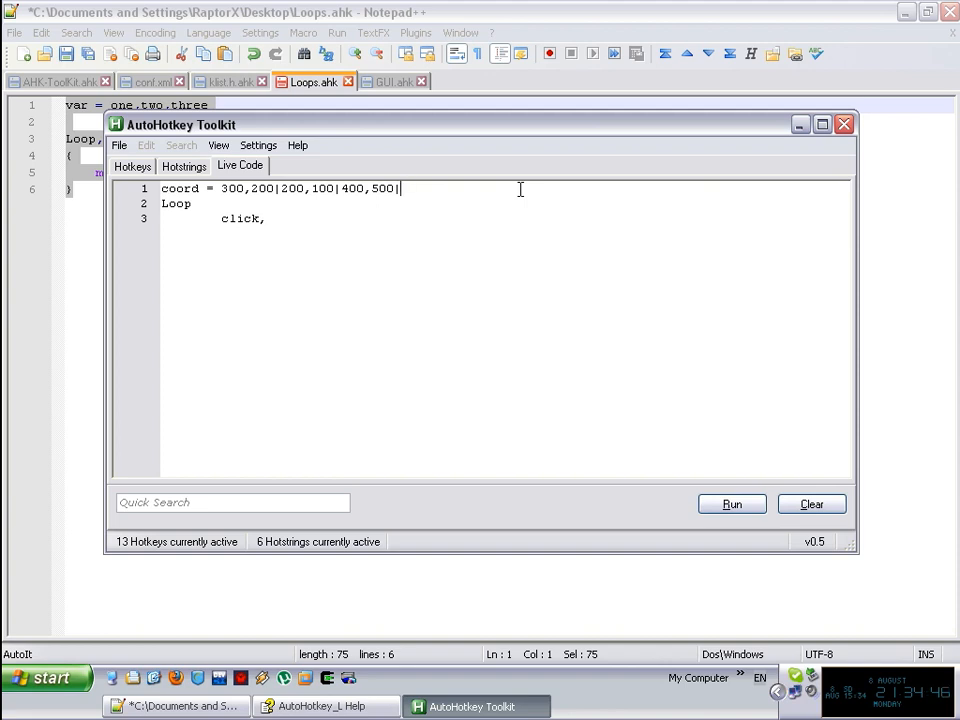
type("|100,5")
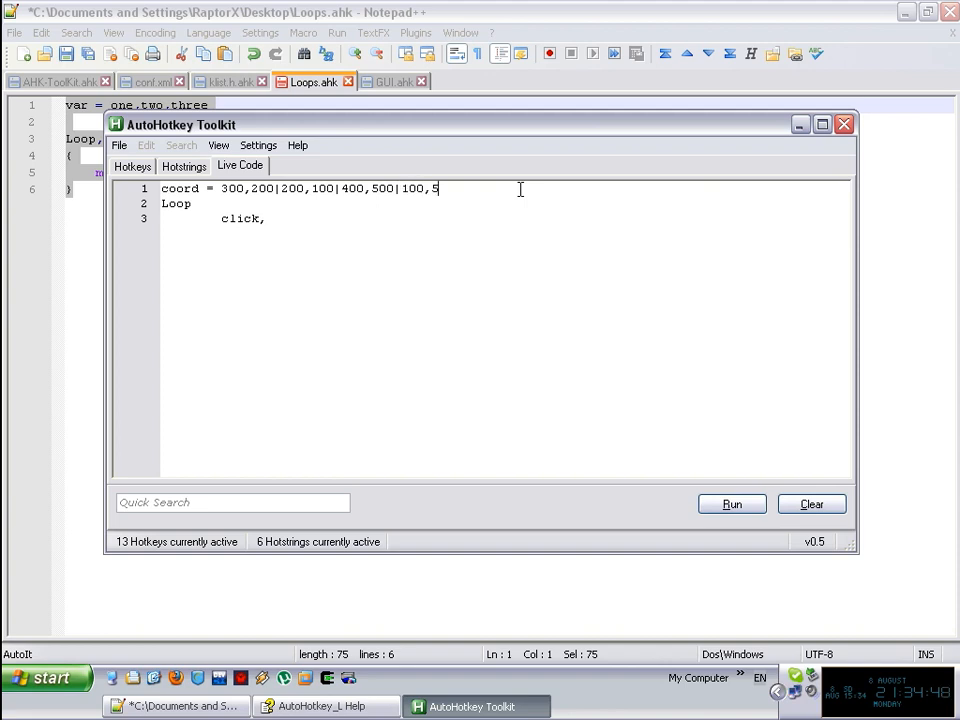
Complete the loop body as 'click, %a_loopfield%' to click each parsed pair.
type("%")
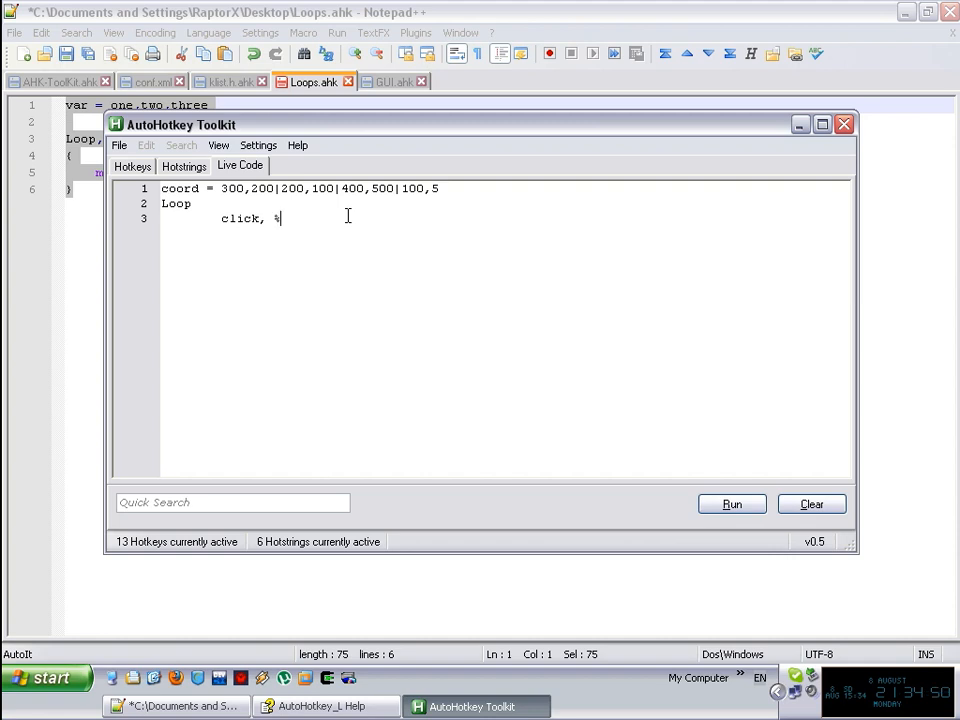
type("a")
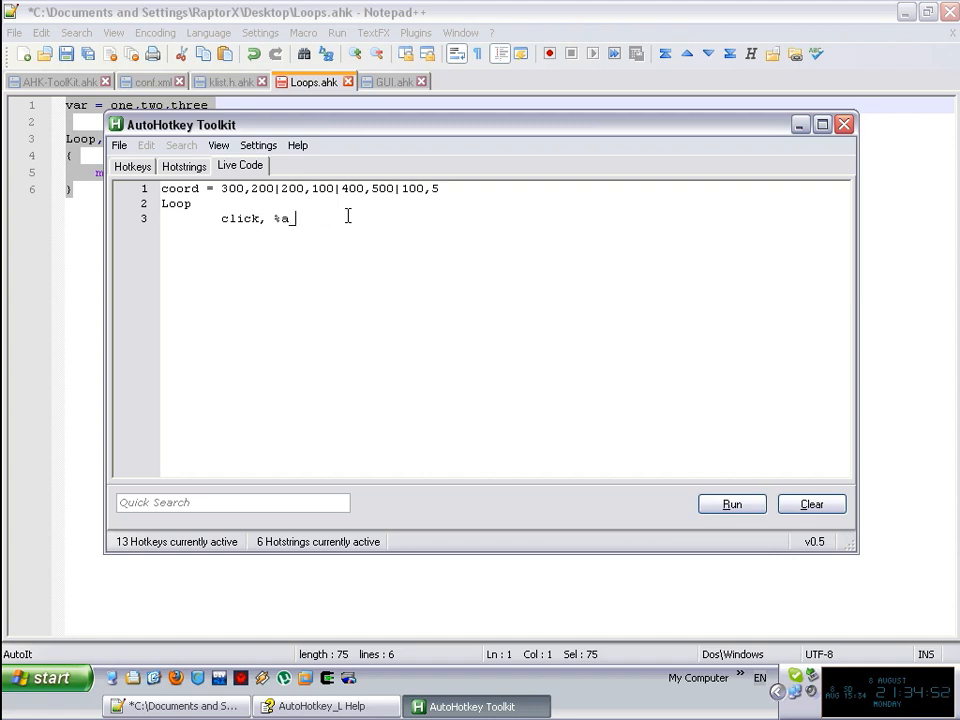
type("loopfield")
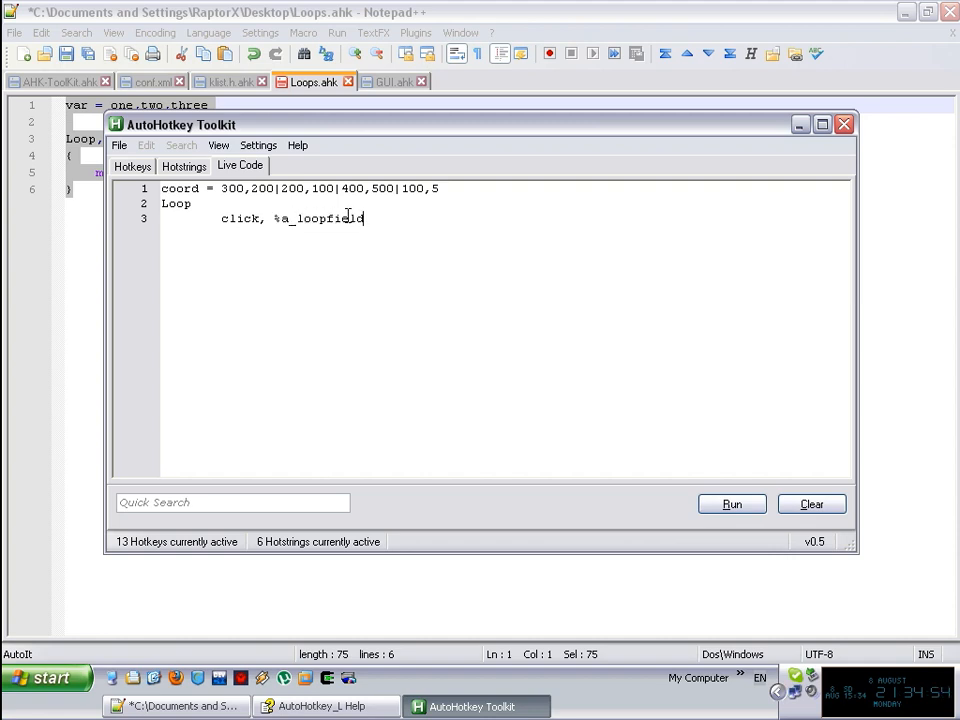
type("%")
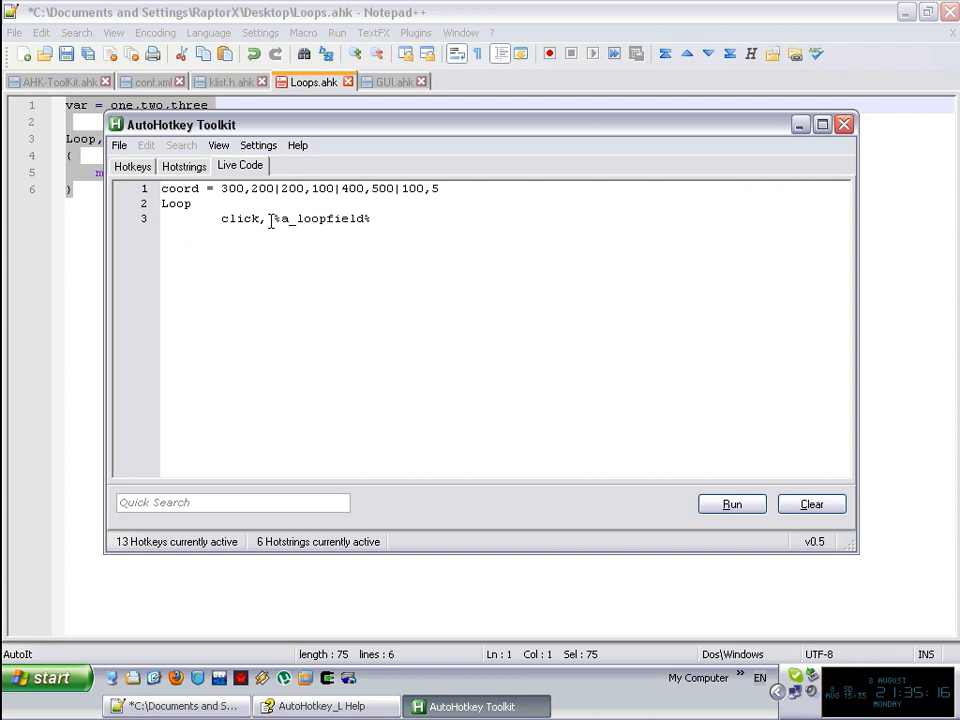
Review the GUI script's Coords click loop, then return to Loops.ahk and select its parse loop.
left_click(392, 80)
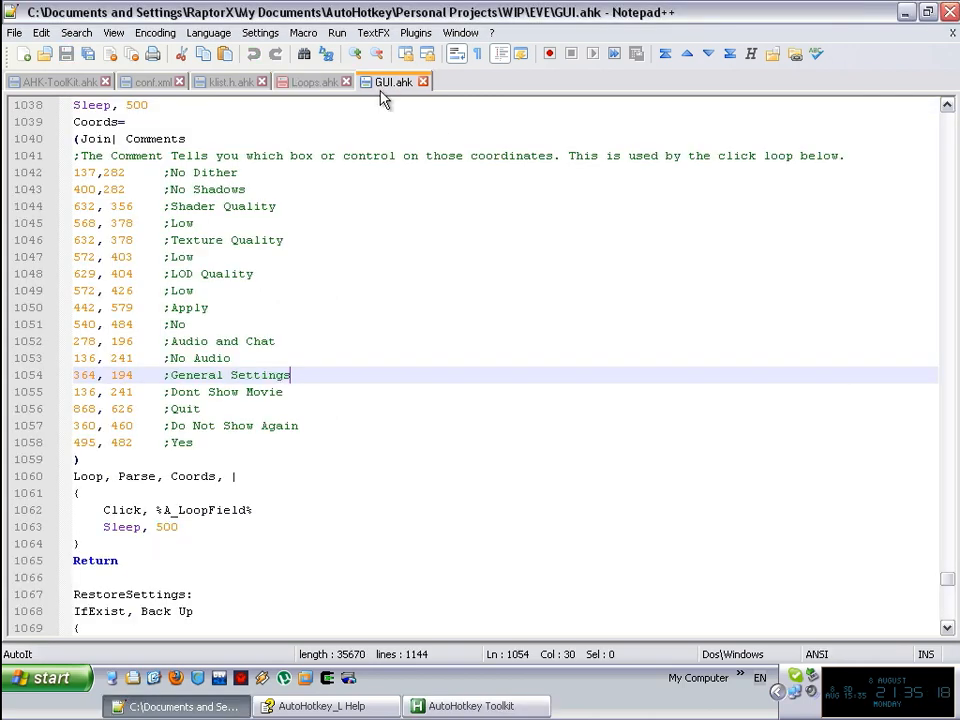
mouse_move(410, 90)
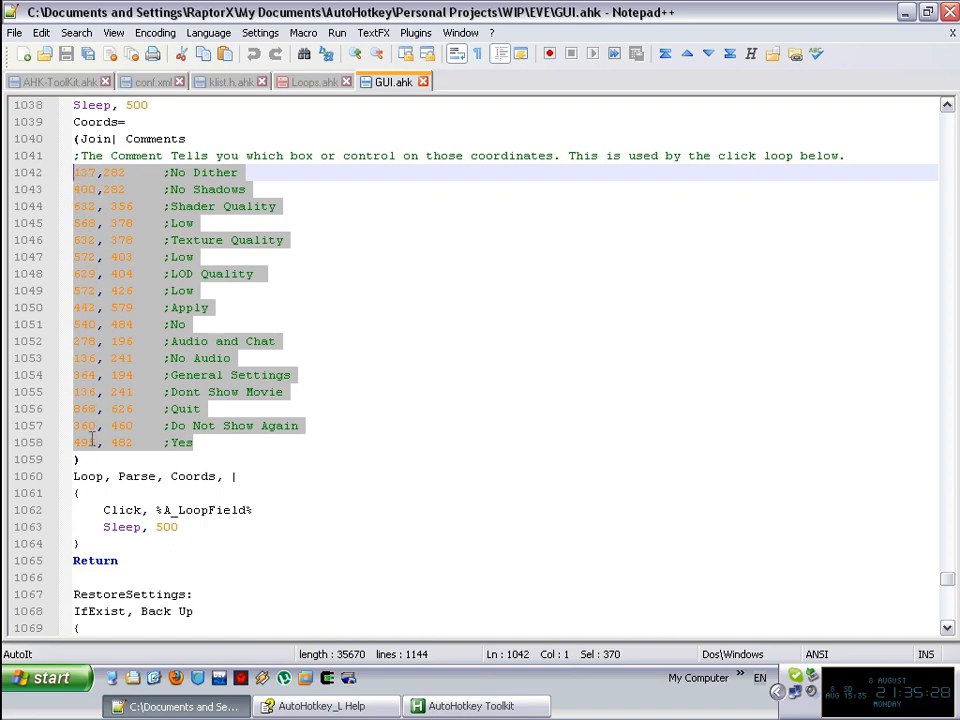
double_click(96, 122)
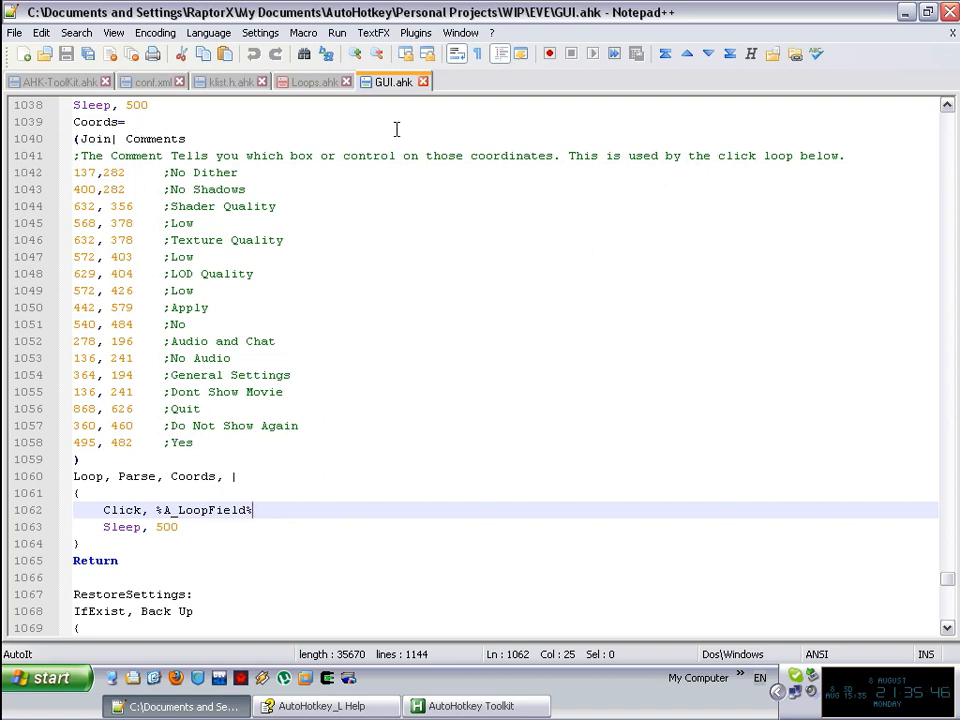
mouse_move(436, 124)
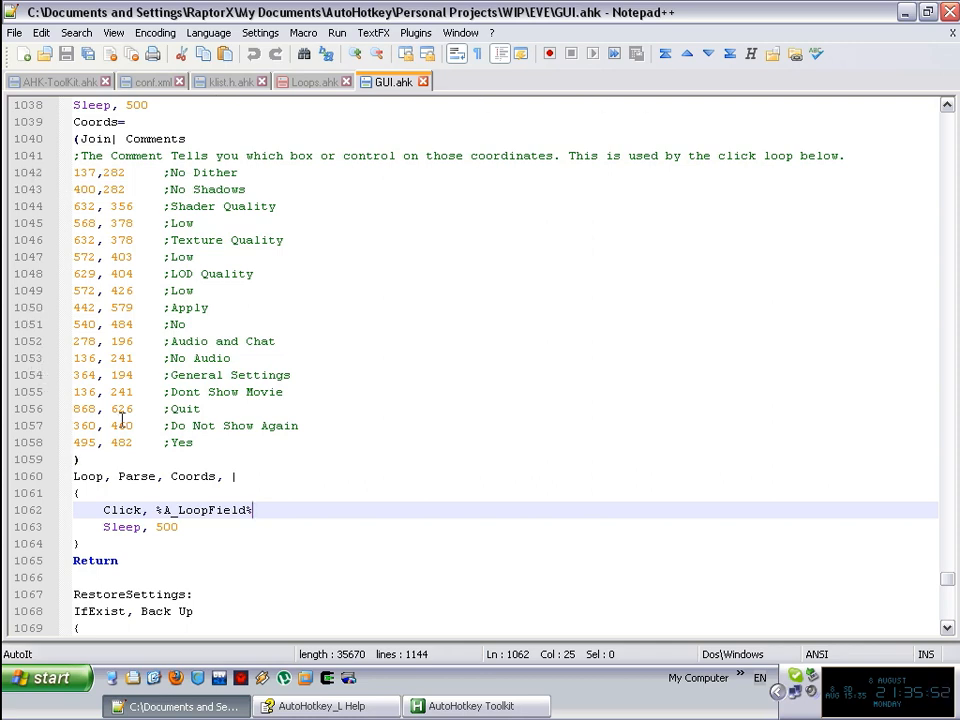
mouse_move(124, 308)
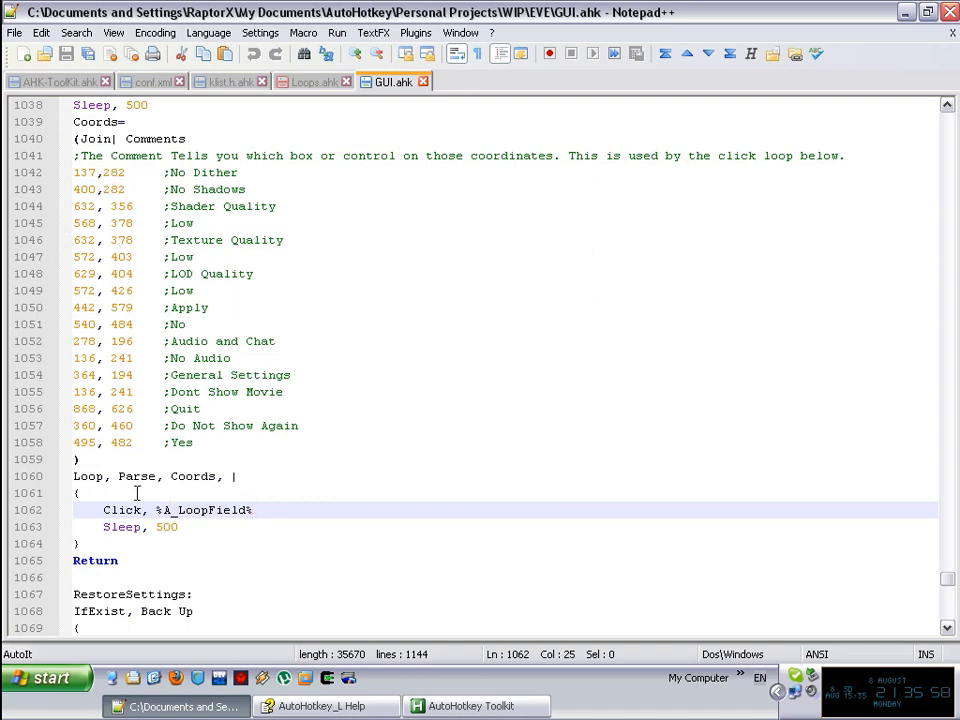
double_click(136, 476)
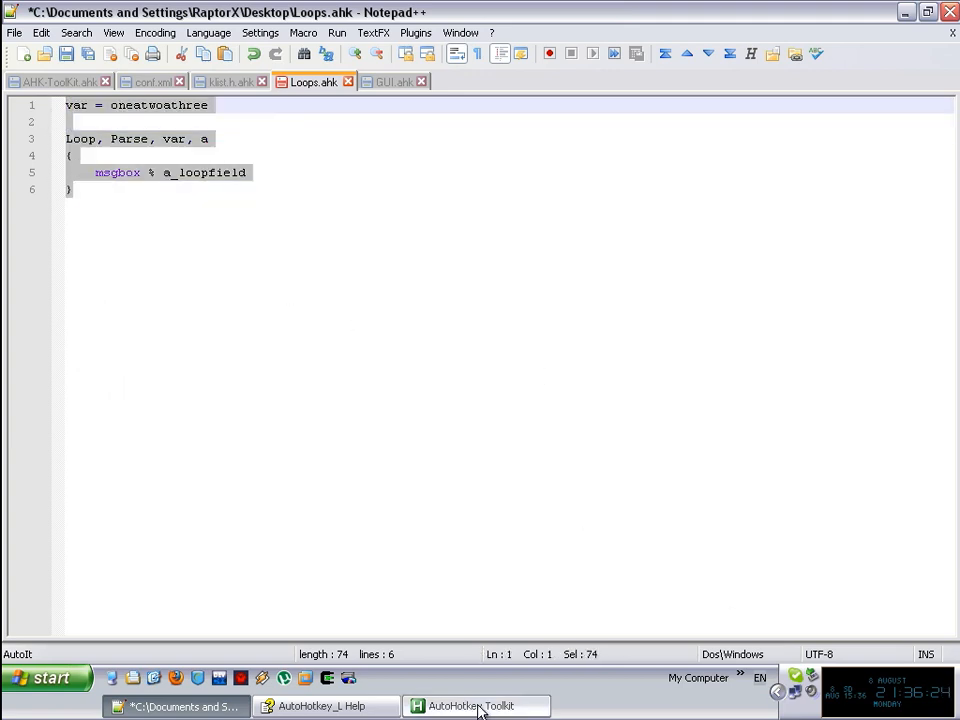
Run the onetwothree loop with no delimiter in Live Code and OK through single-letter boxes such as e.
left_click(476, 704)
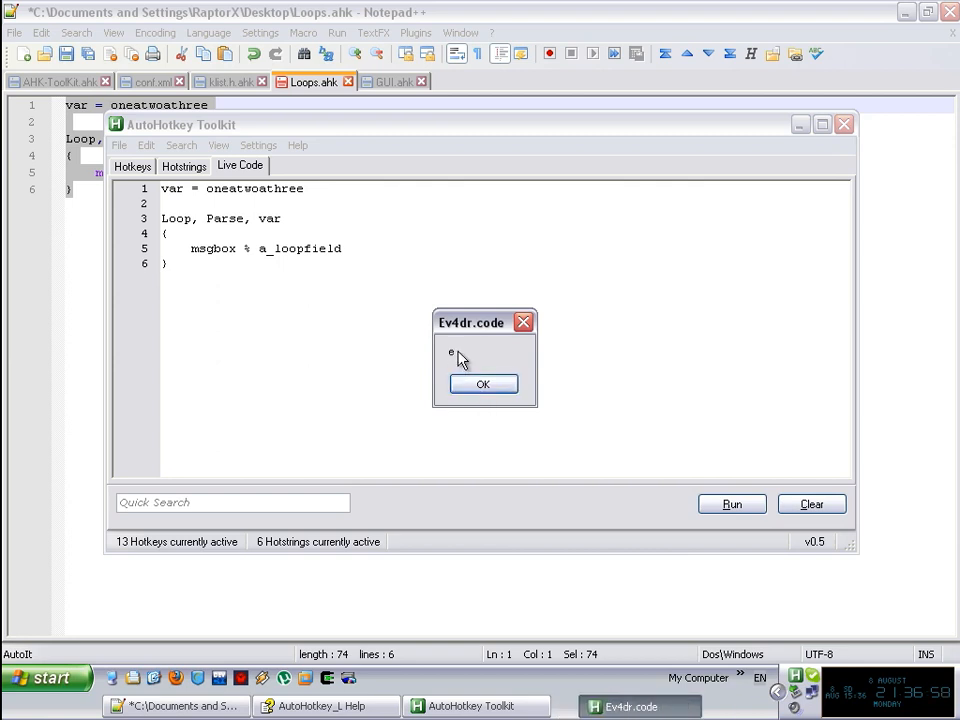
left_click(44, 678)
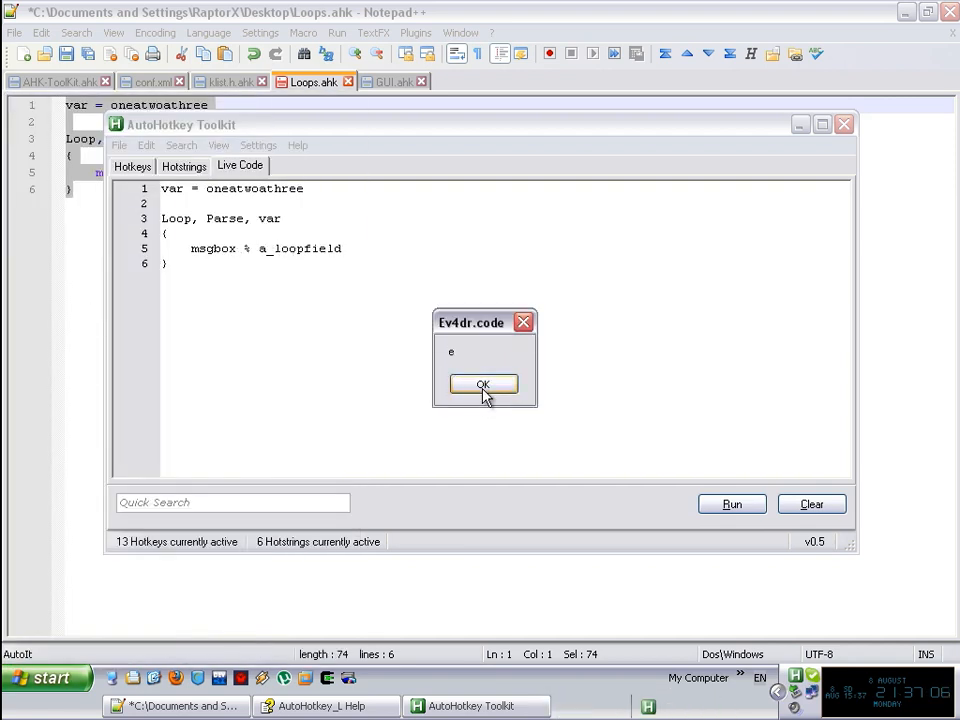
left_click(484, 384)
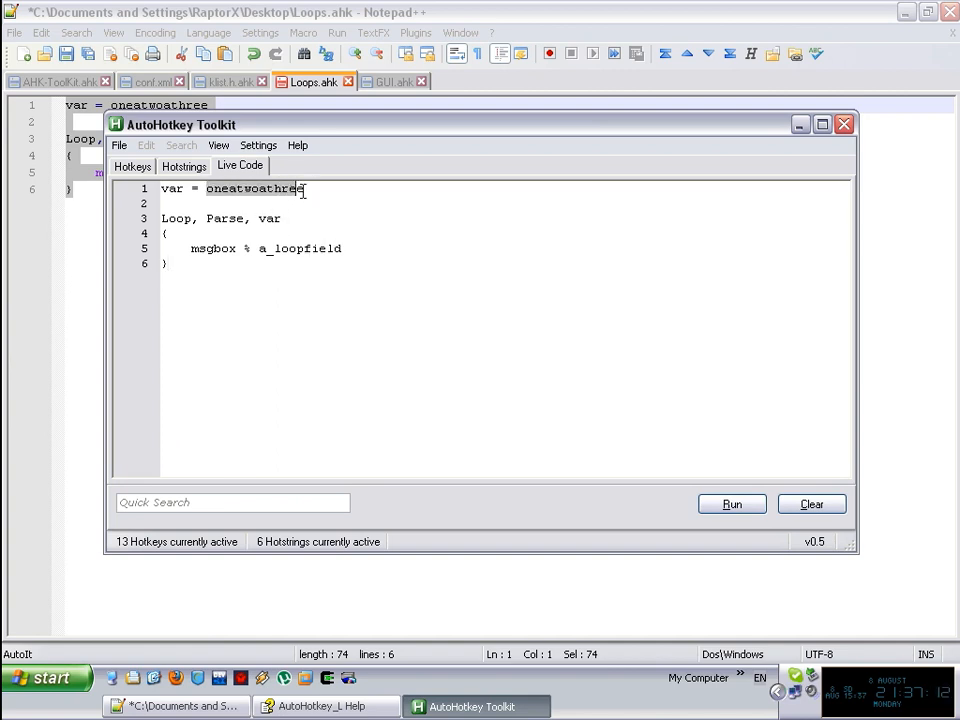
Change the value to 123456789 and run it, OK-ing through single-digit boxes up to 9.
type("123456789")
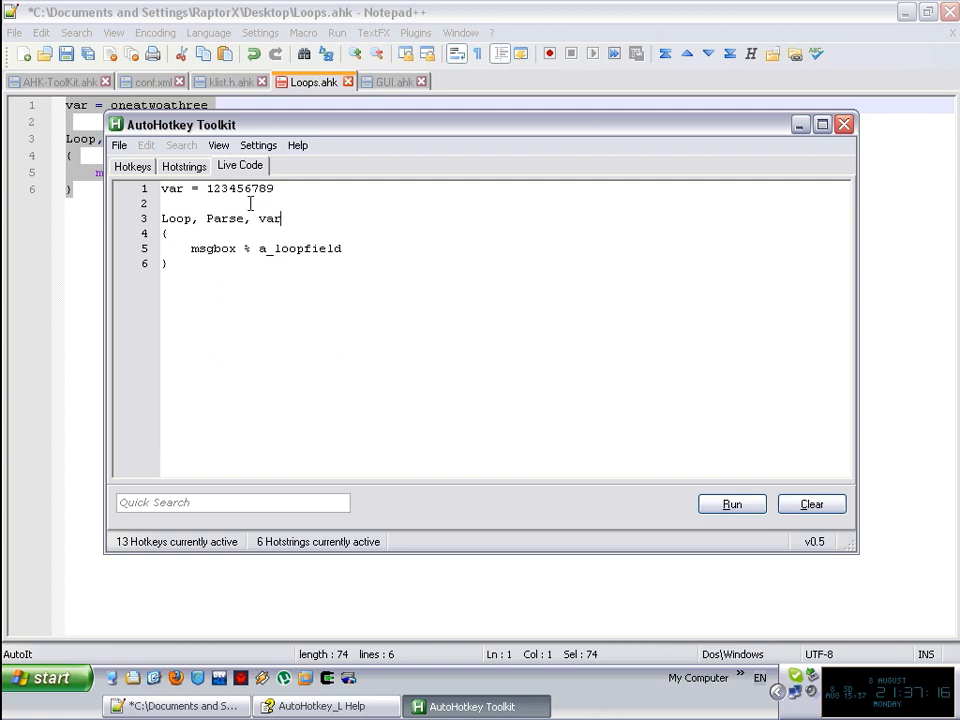
mouse_move(688, 470)
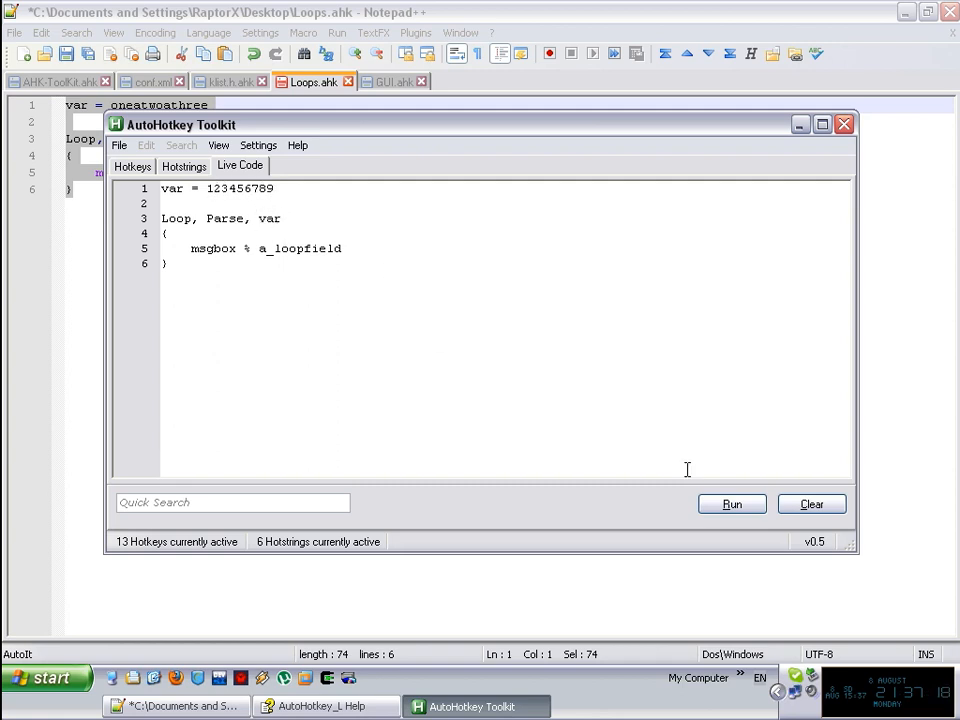
left_click(732, 504)
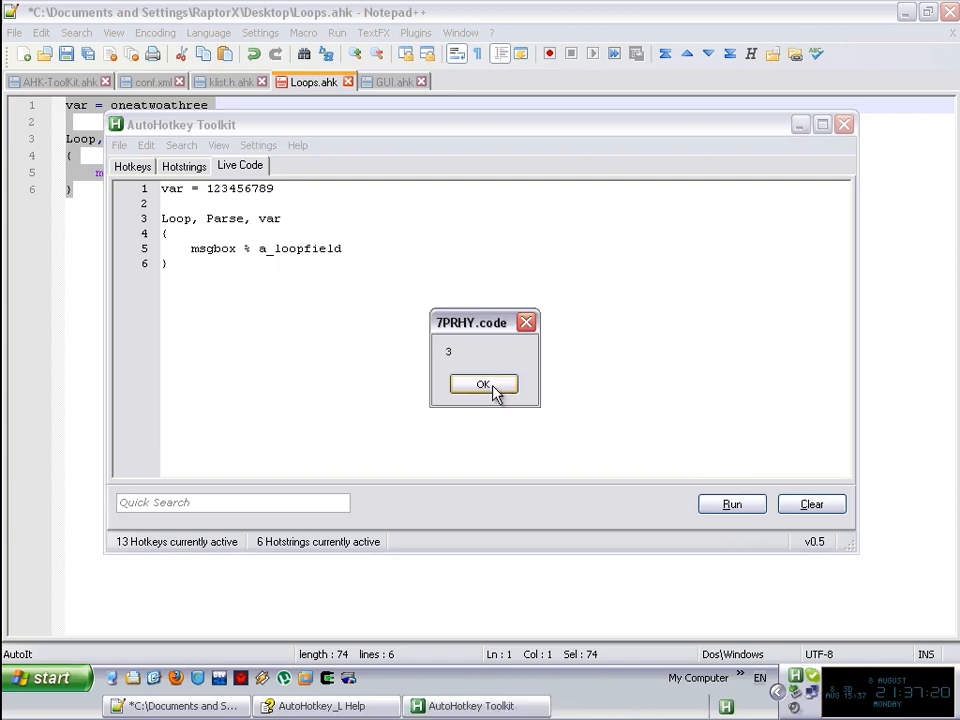
left_click(484, 384)
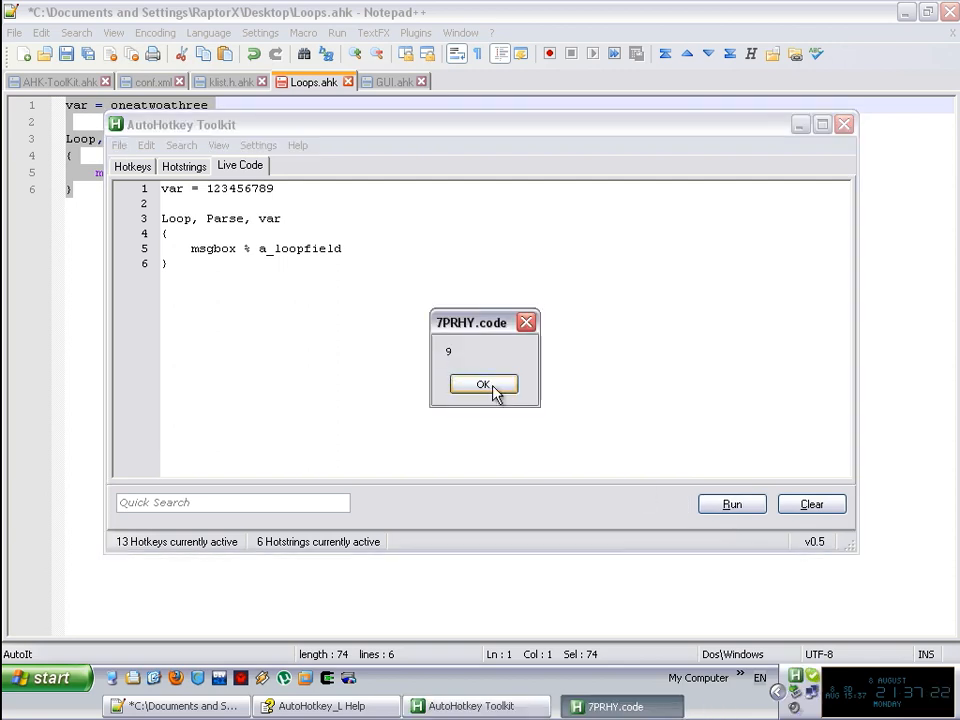
left_click(484, 384)
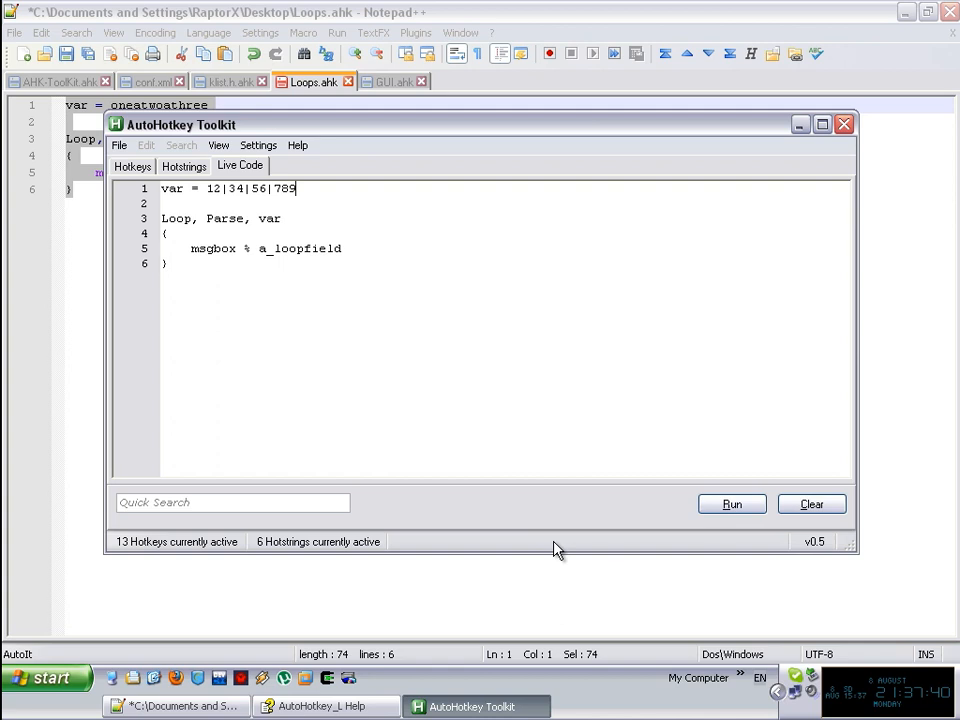
Run 12|34|56|789 first unsplit (1, then |), then with | as delimiter so 12 pops up.
left_click(732, 504)
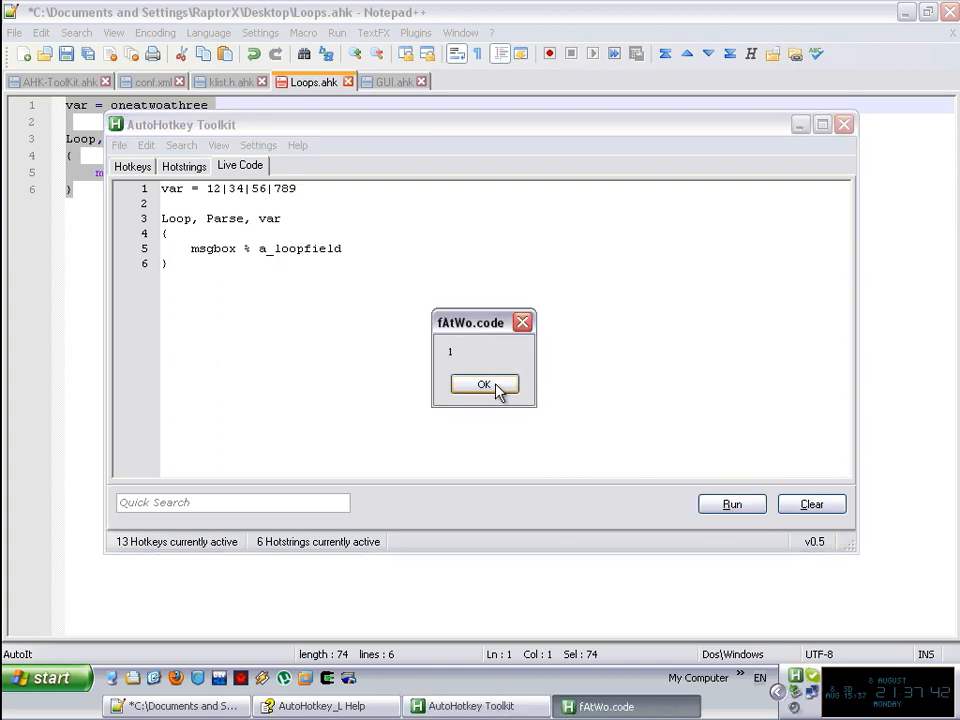
left_click(484, 384)
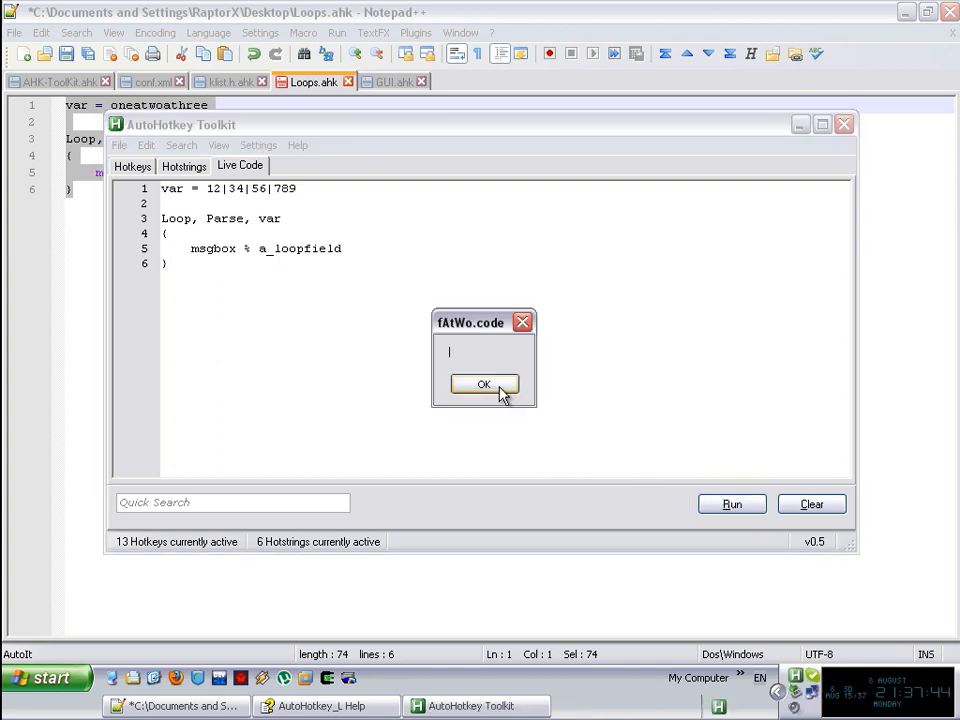
left_click(484, 384)
type(", |")
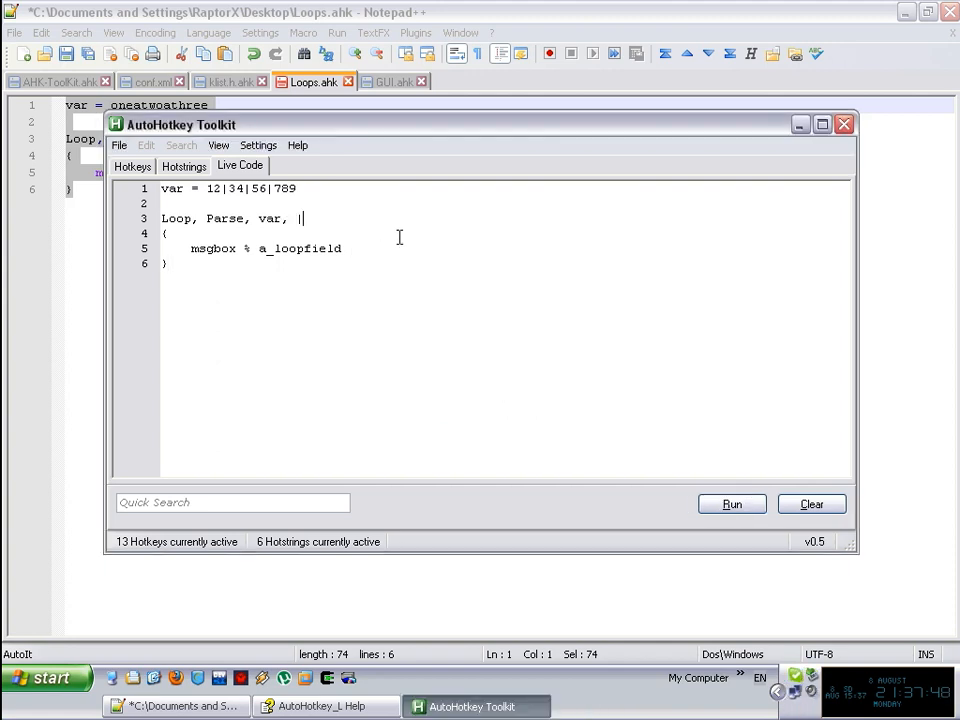
left_click(732, 504)
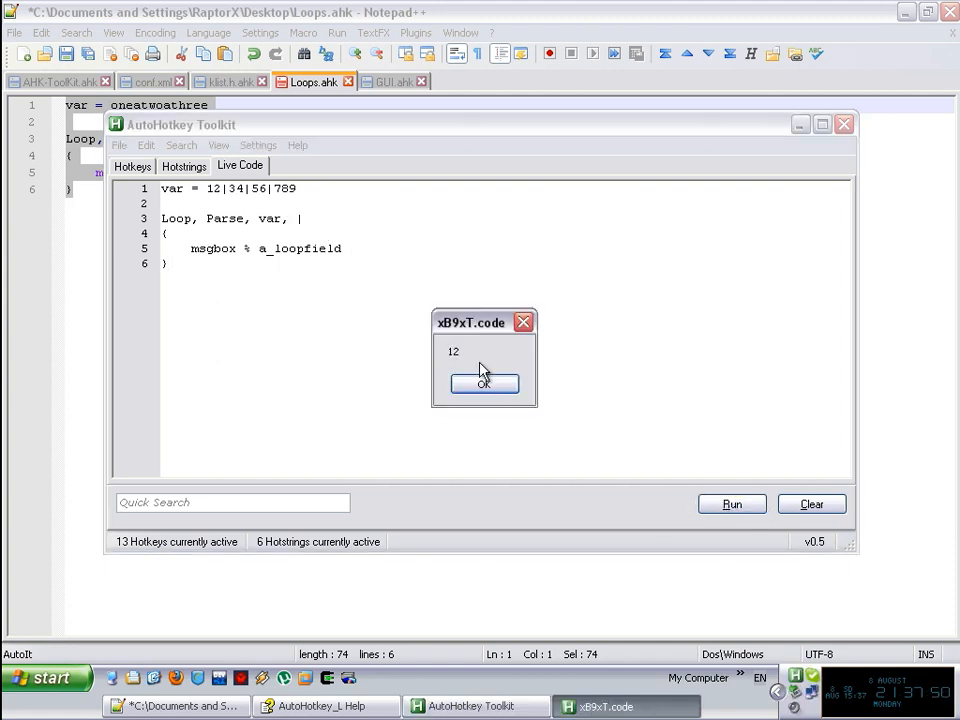
left_click(484, 384)
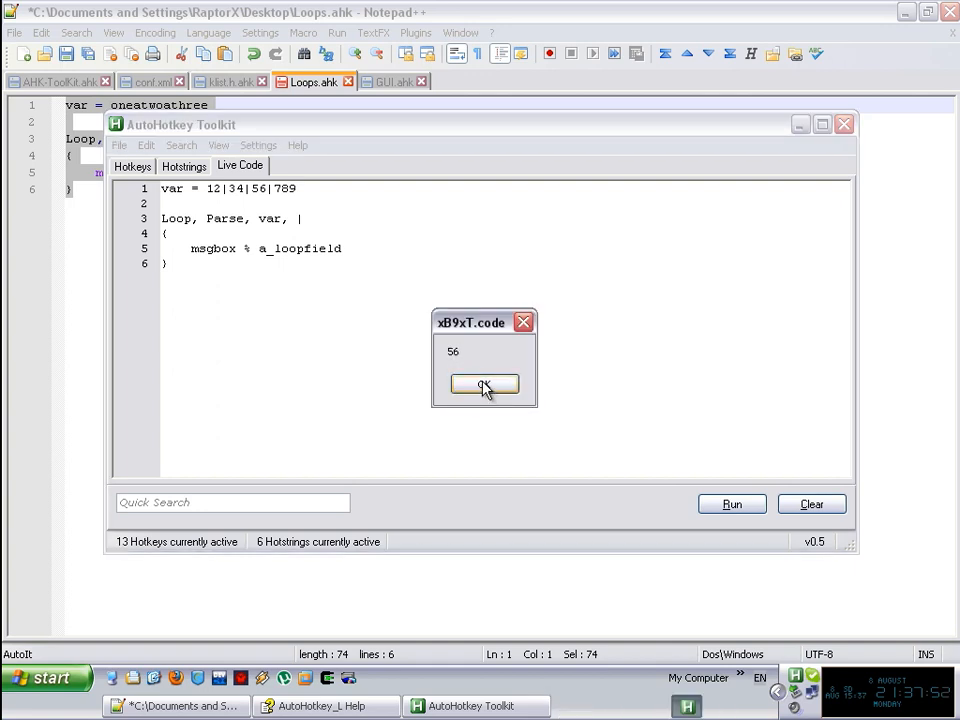
Add 'if a_loopfield = 56 / break / else / msgbox % a_loopfield' inside the loop.
left_click(484, 384)
type("if a_")
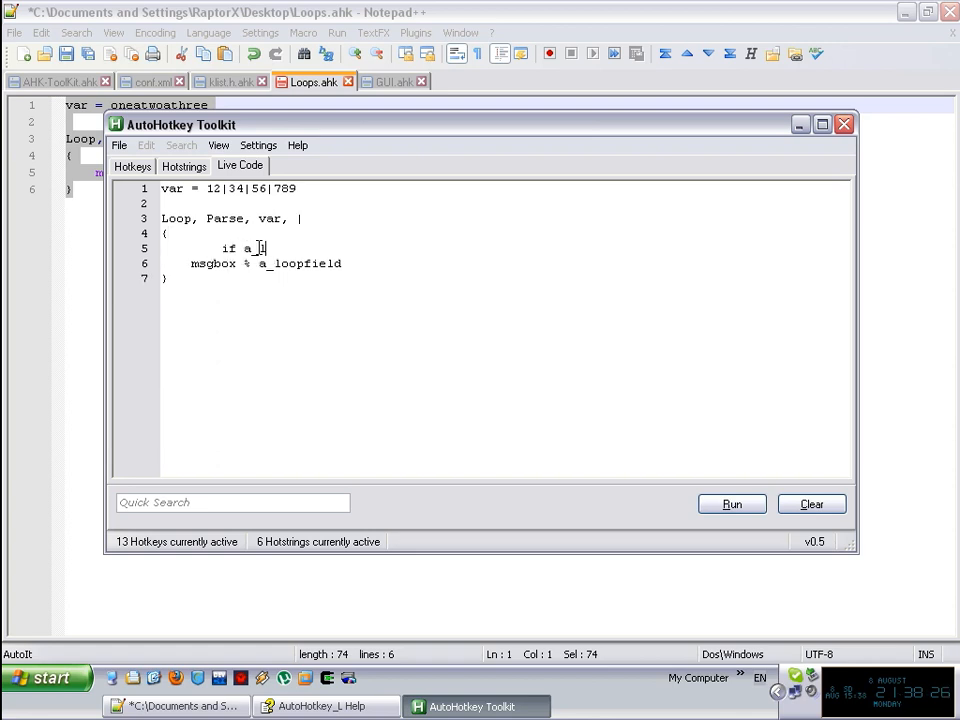
type("loopfield = 56")
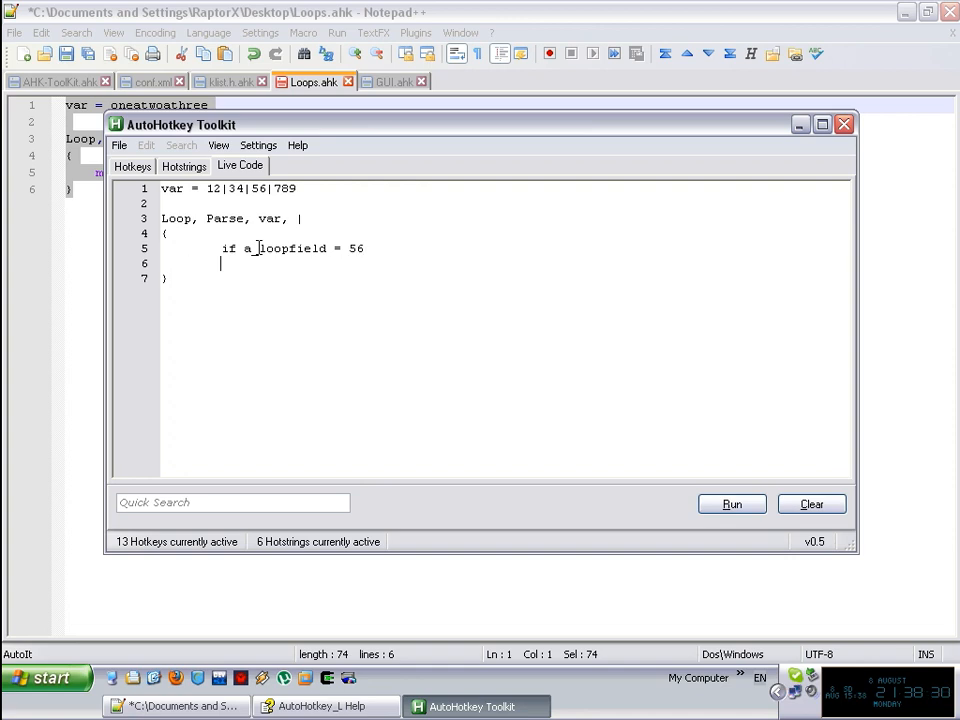
type("break")
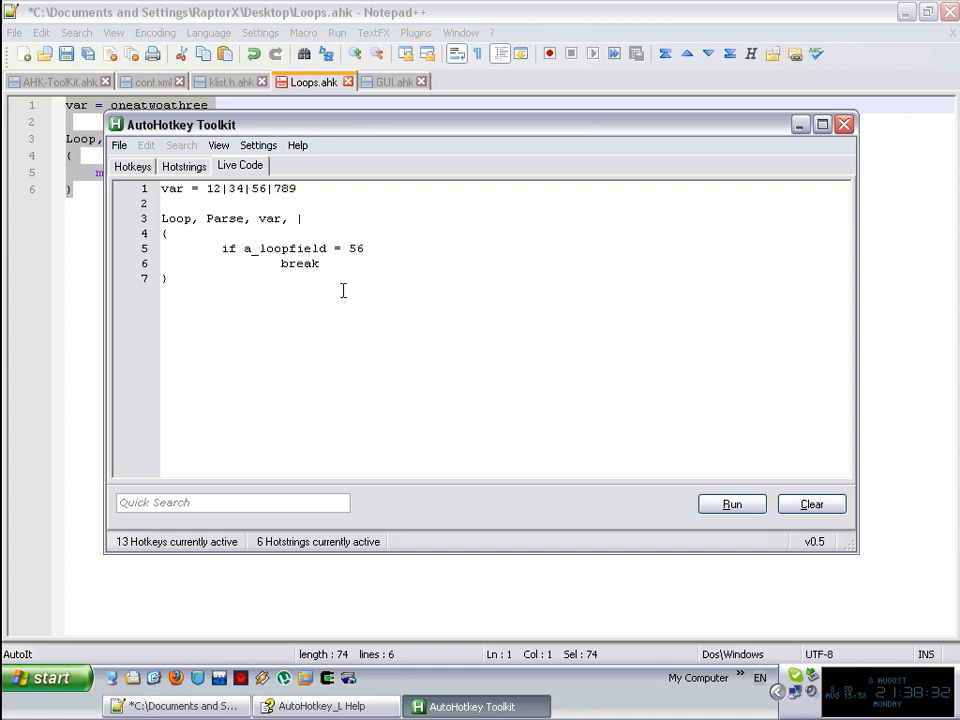
type("else")
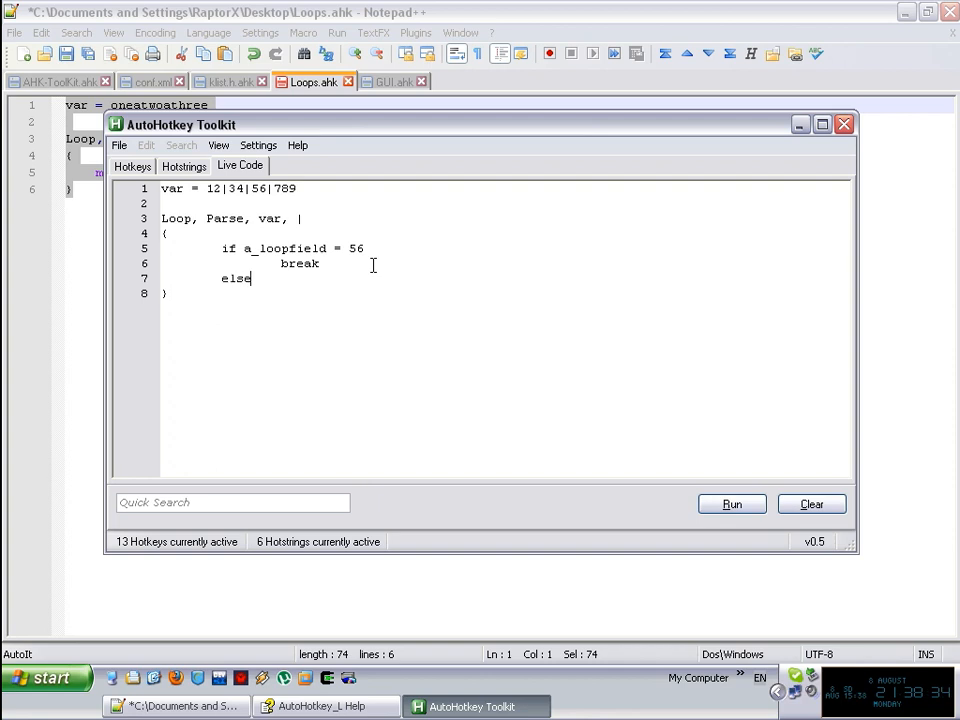
type("msgbox")
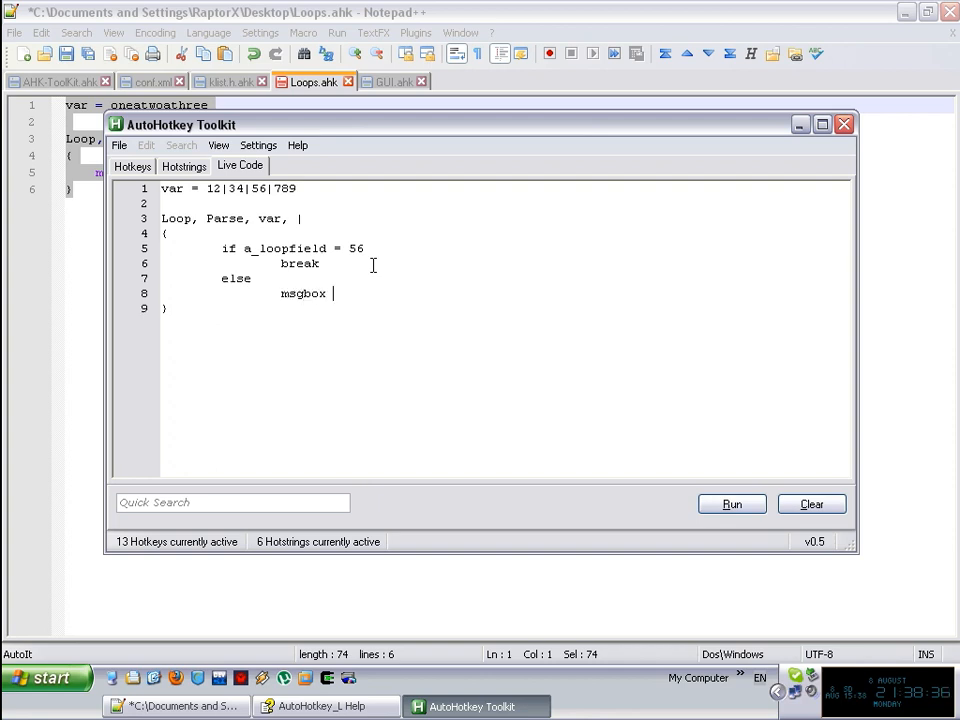
type("% a_loopfield")
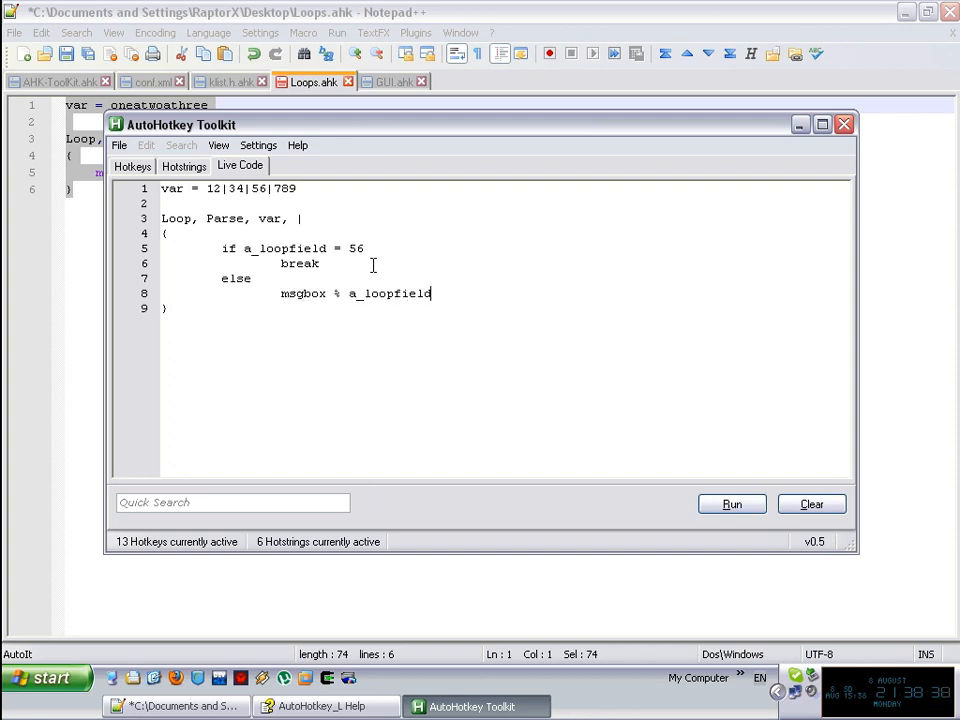
Run the loop with the break at 56 and OK through only 12 and 34.
left_click(732, 504)
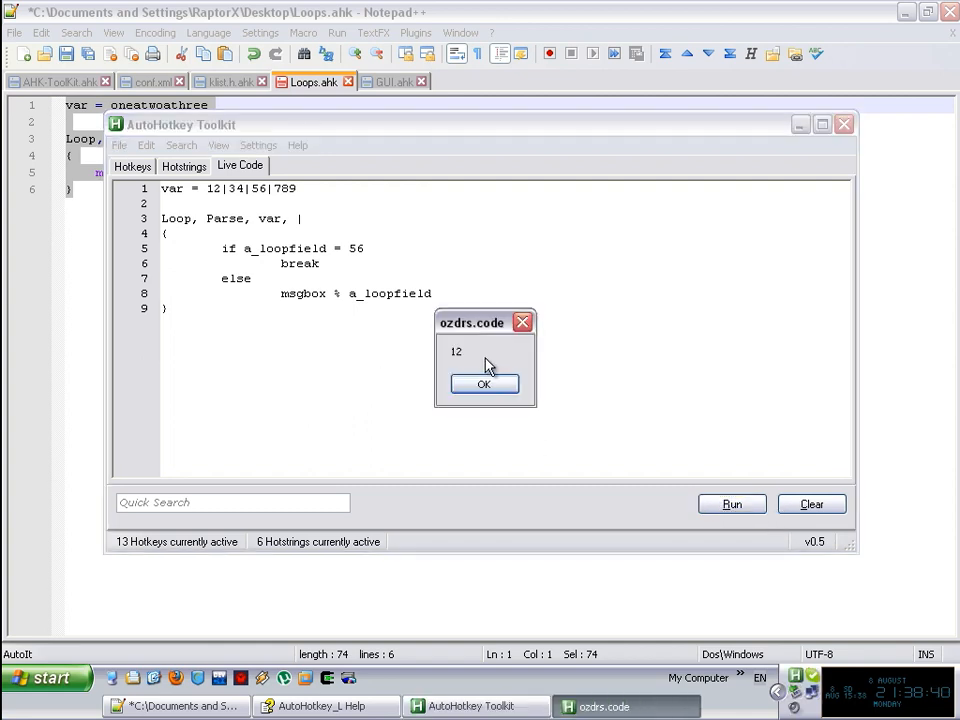
left_click(484, 384)
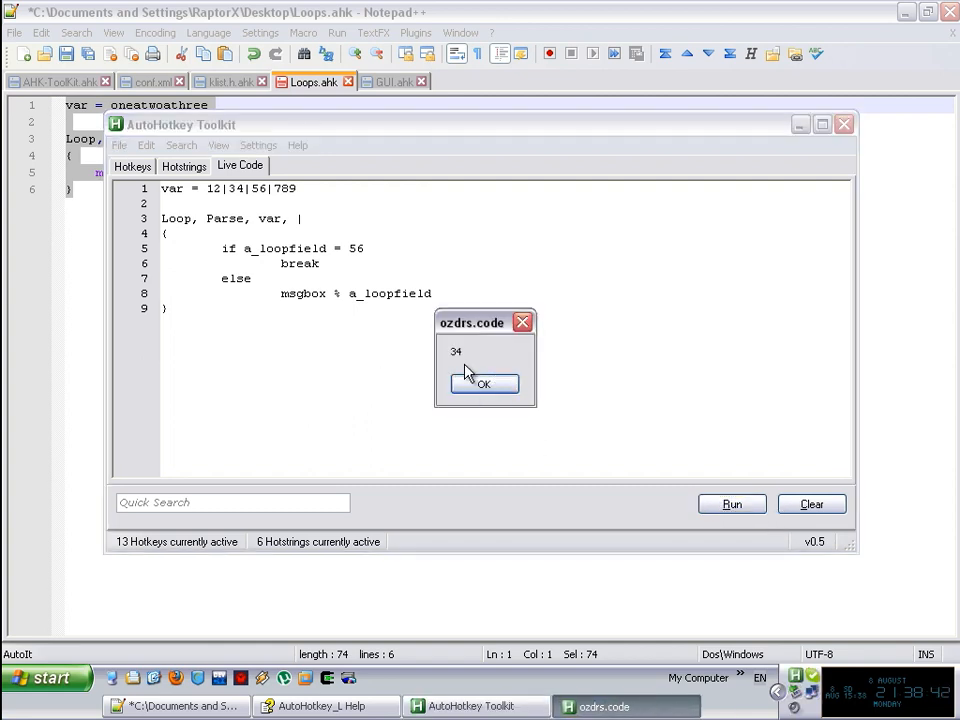
left_click(484, 384)
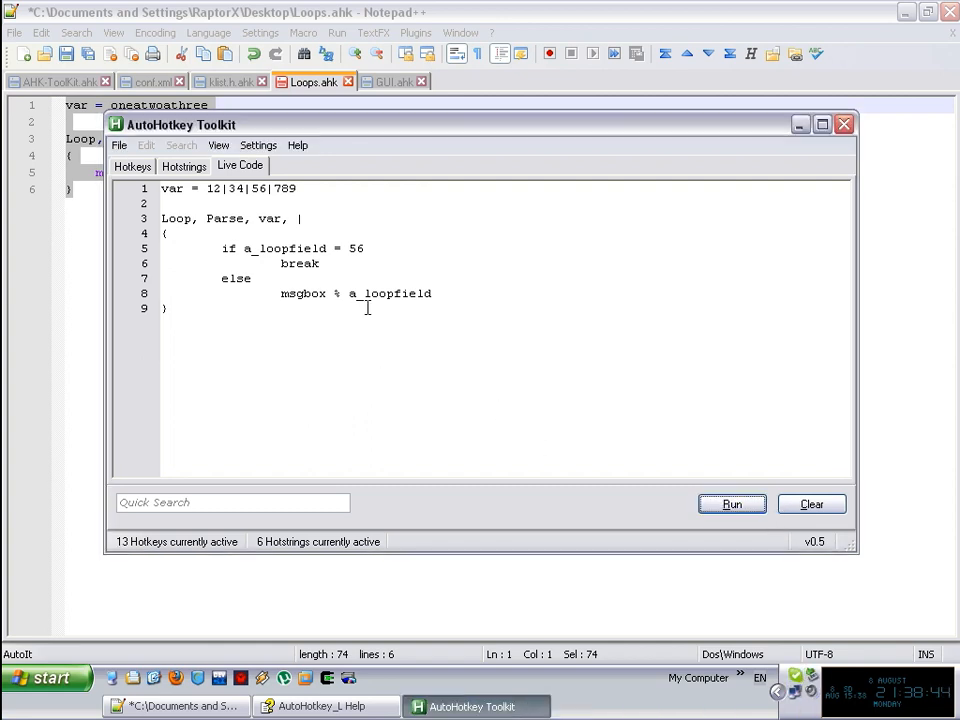